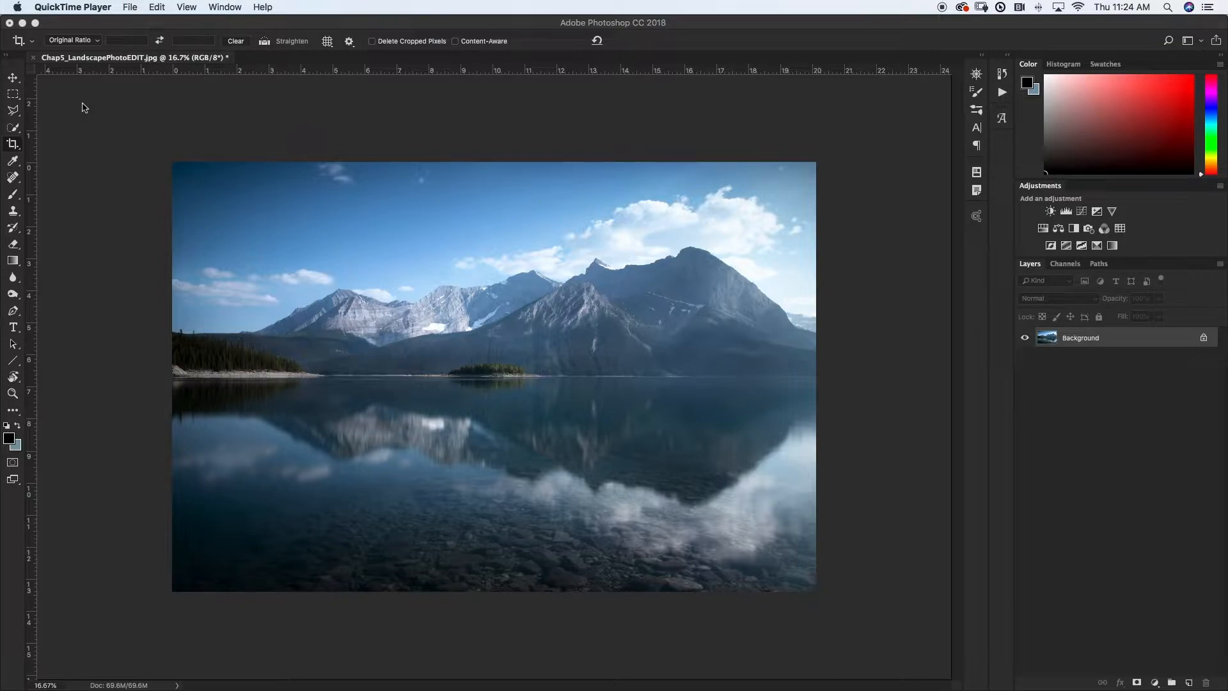
mouse_move(428, 123)
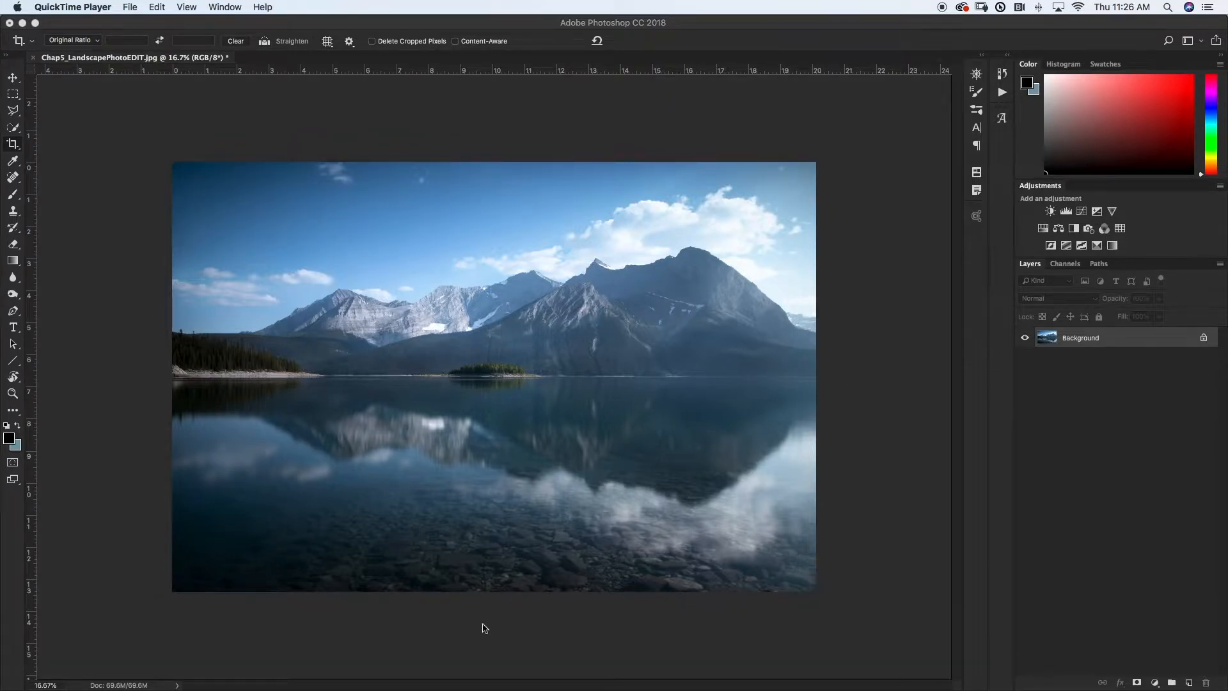
mouse_move(155, 563)
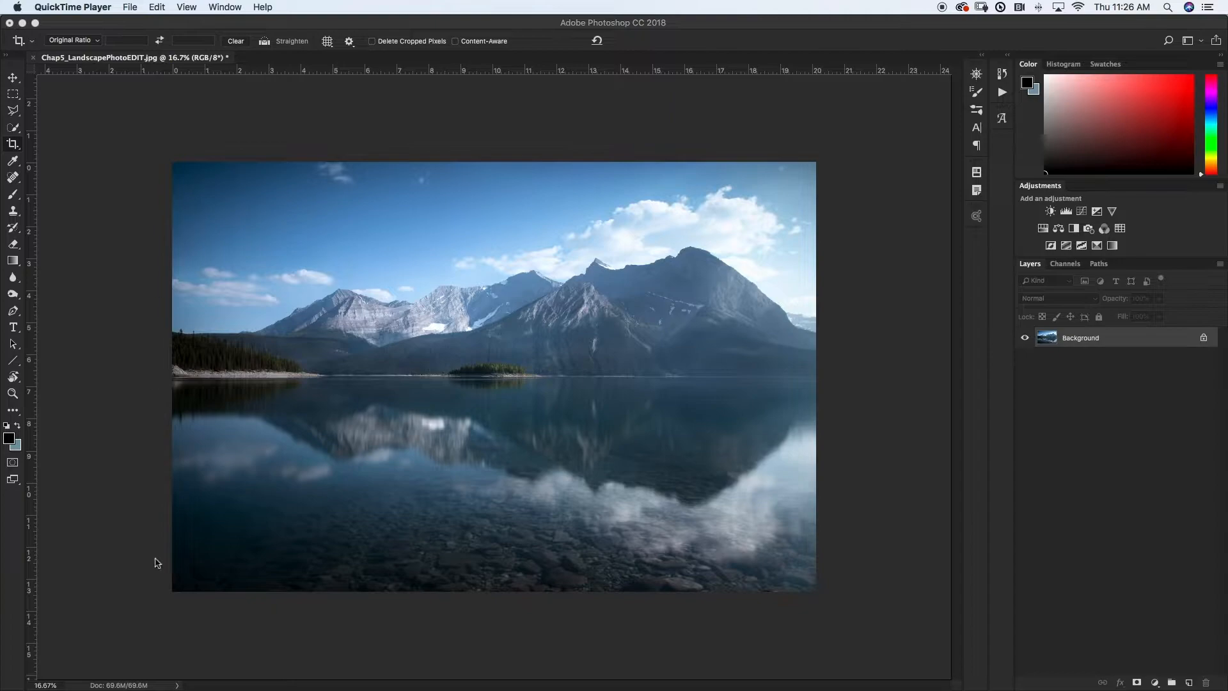
mouse_move(521, 295)
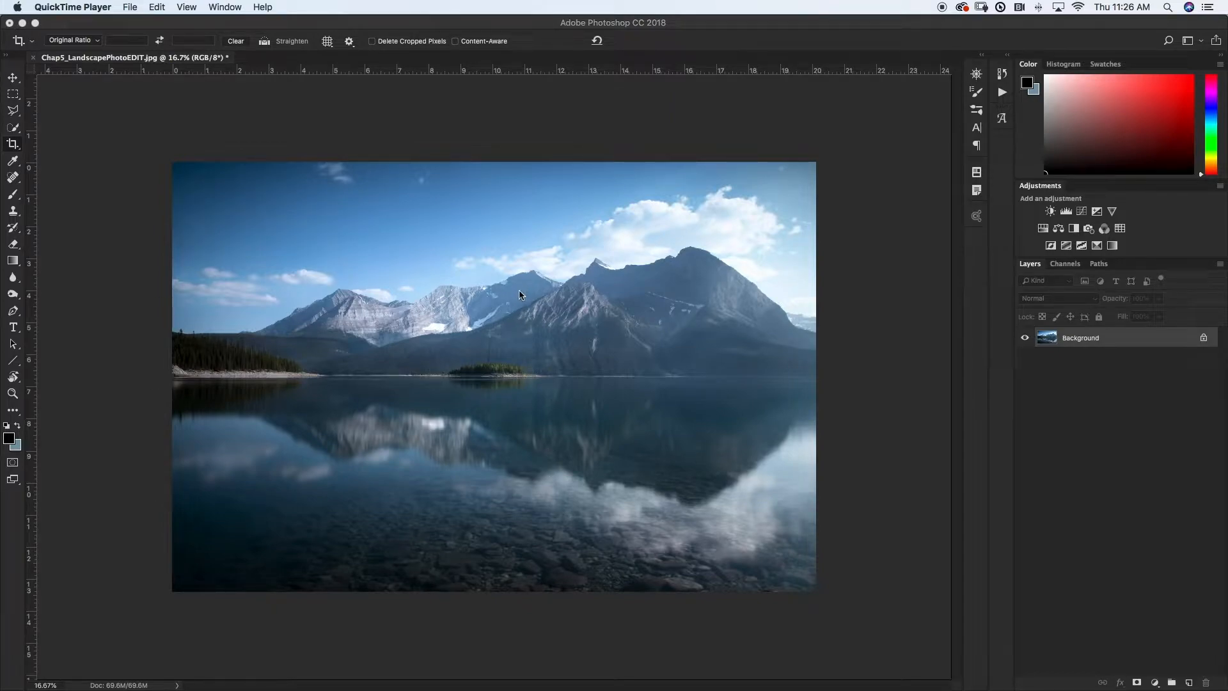
mouse_move(396, 243)
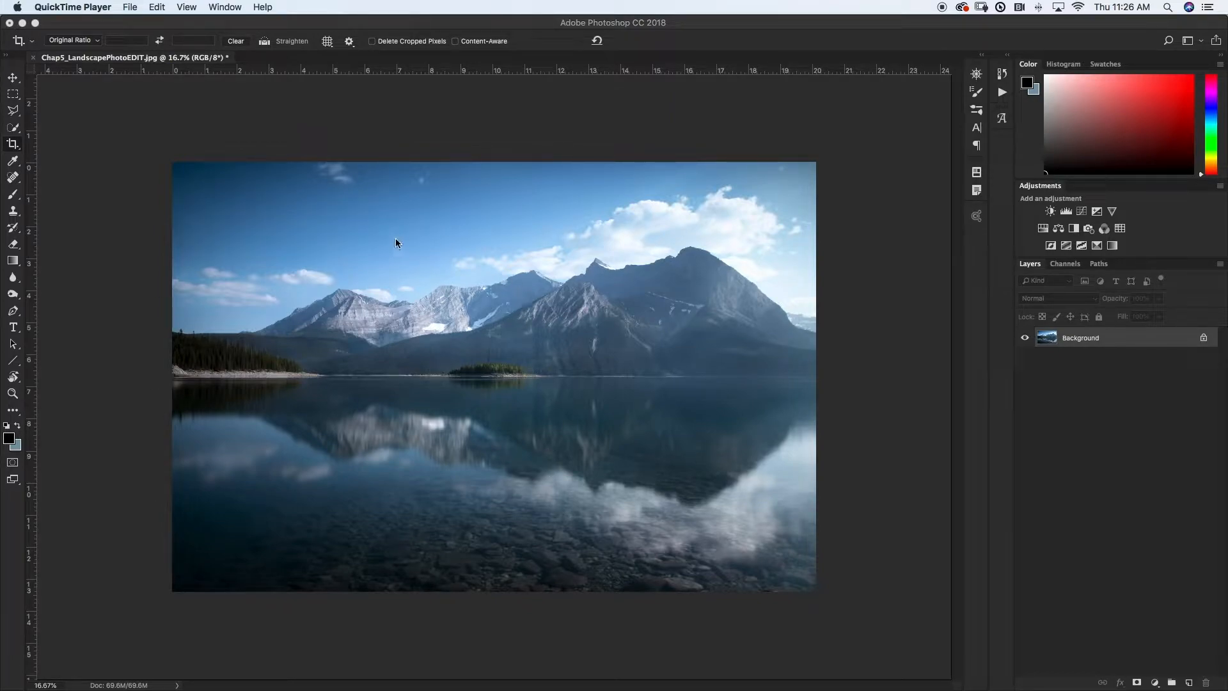
mouse_move(351, 188)
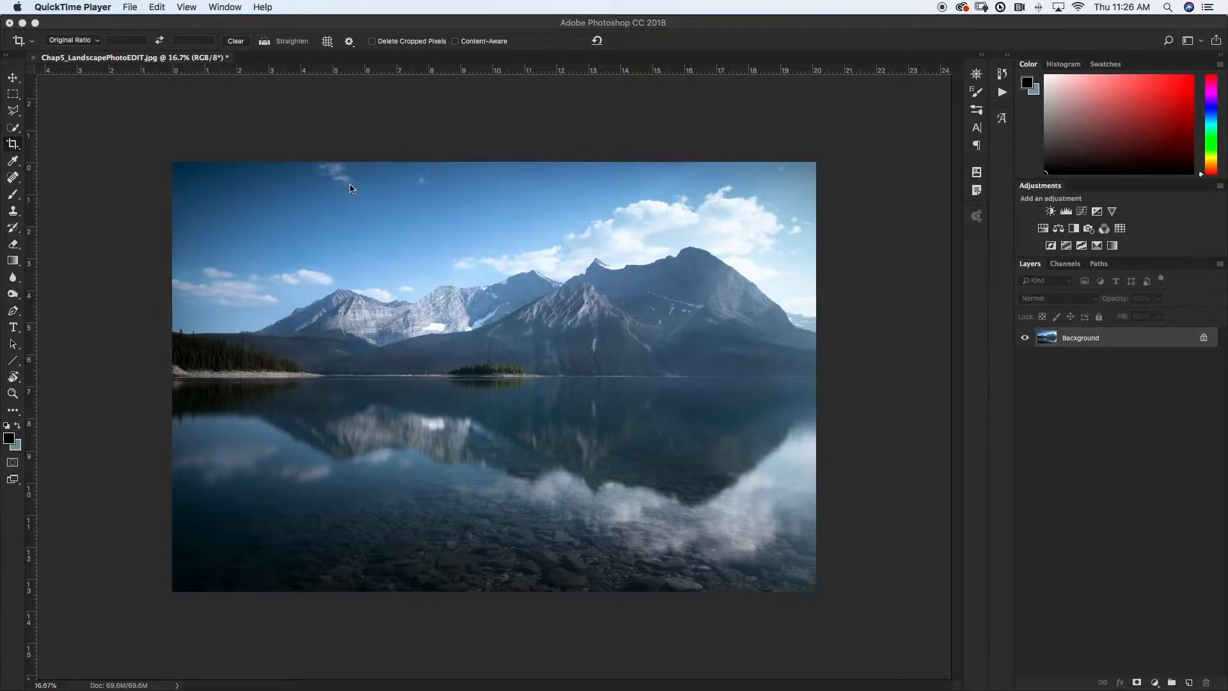
mouse_move(584, 329)
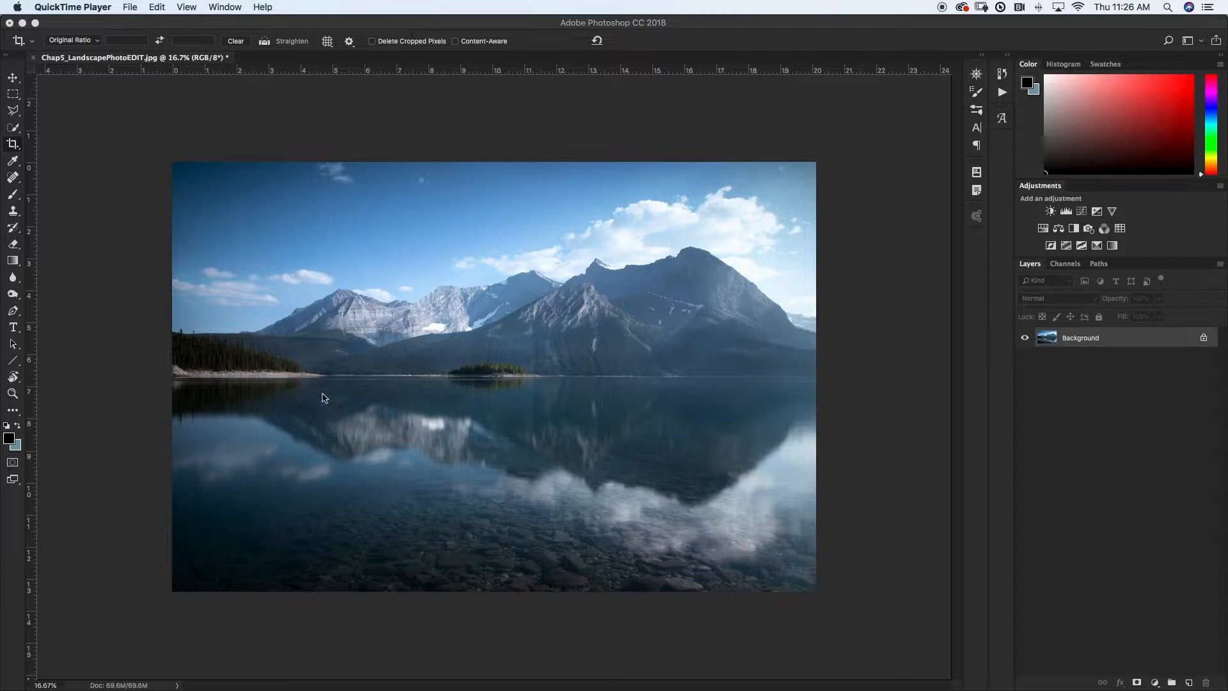
mouse_move(462, 427)
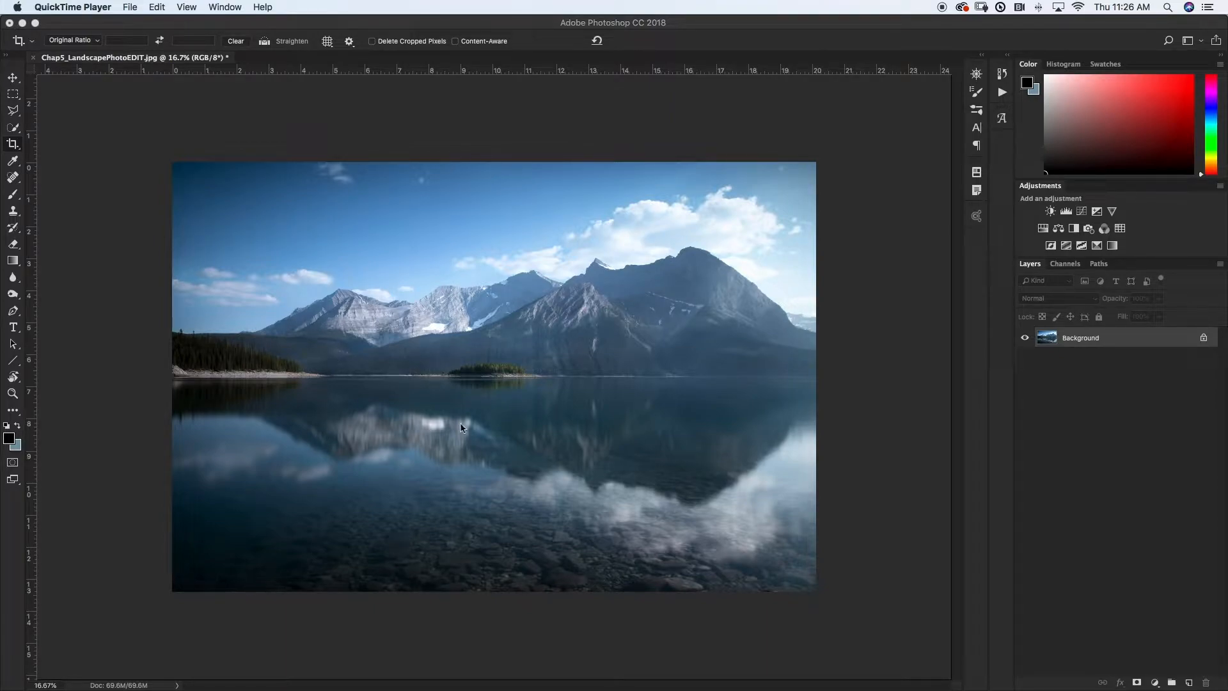
mouse_move(456, 419)
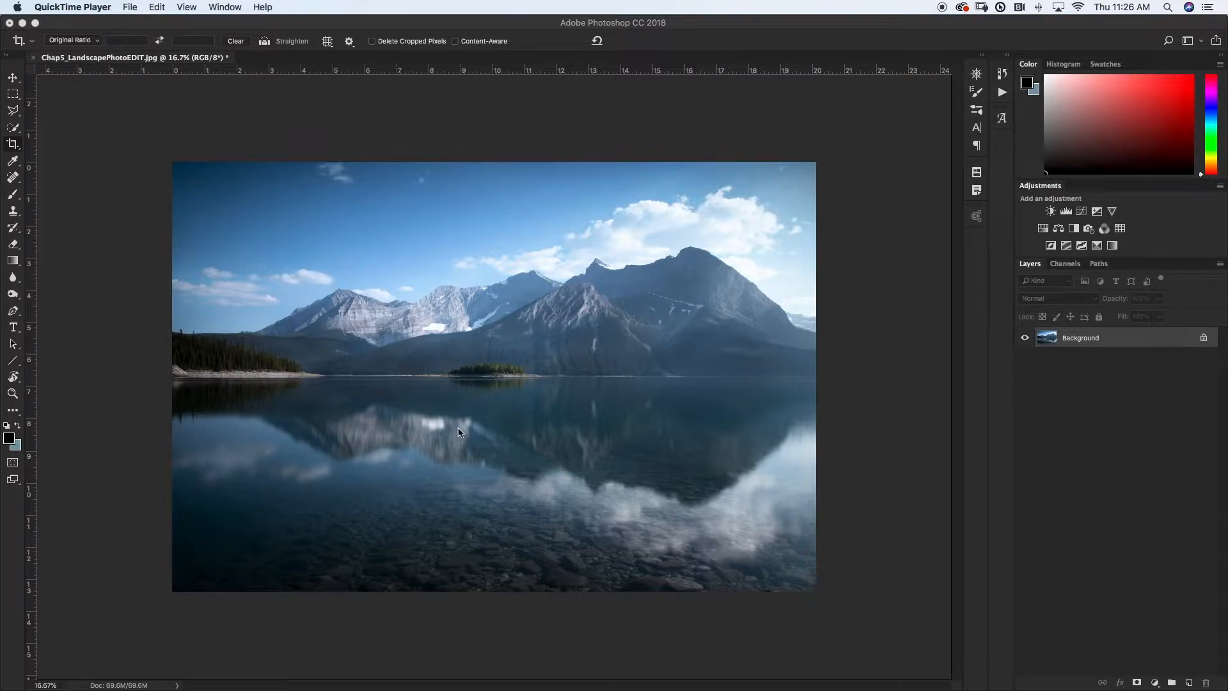
mouse_move(868, 437)
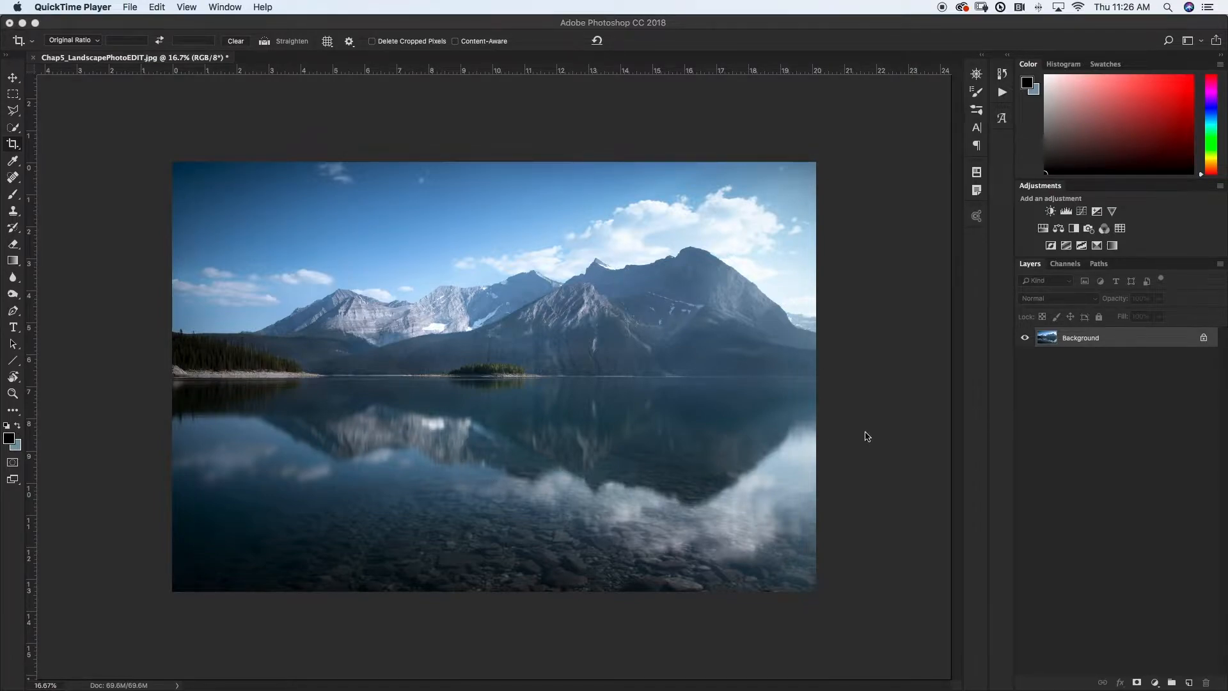
mouse_move(822, 145)
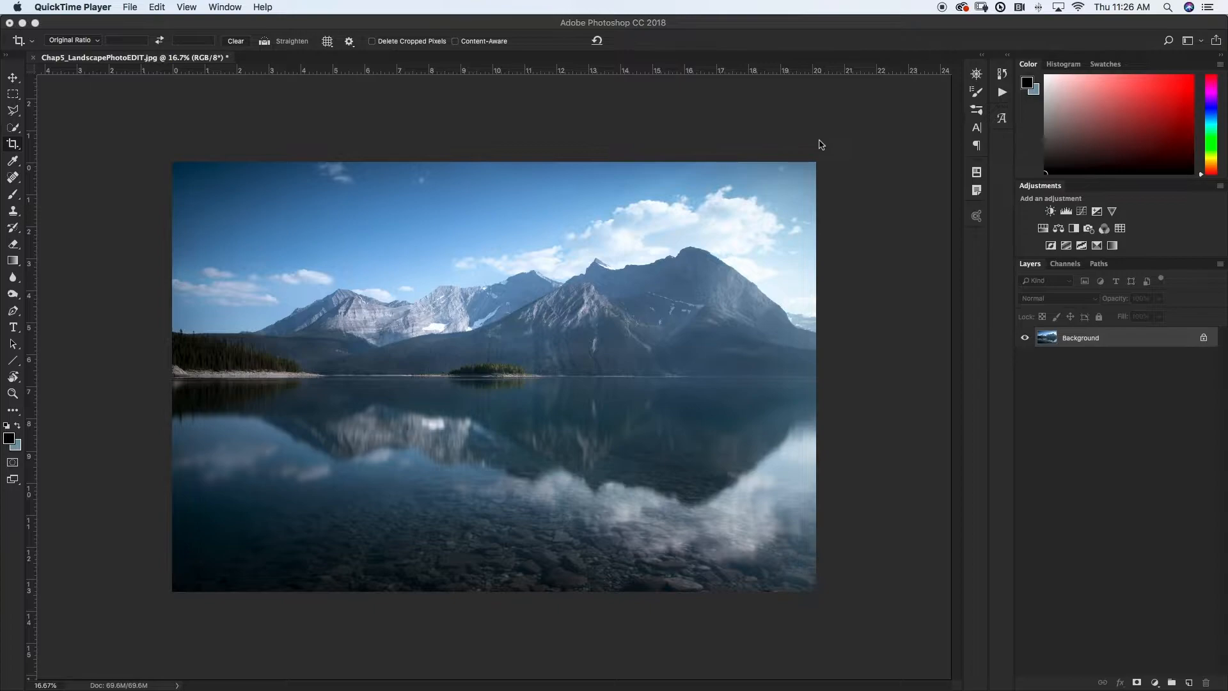
mouse_move(529, 184)
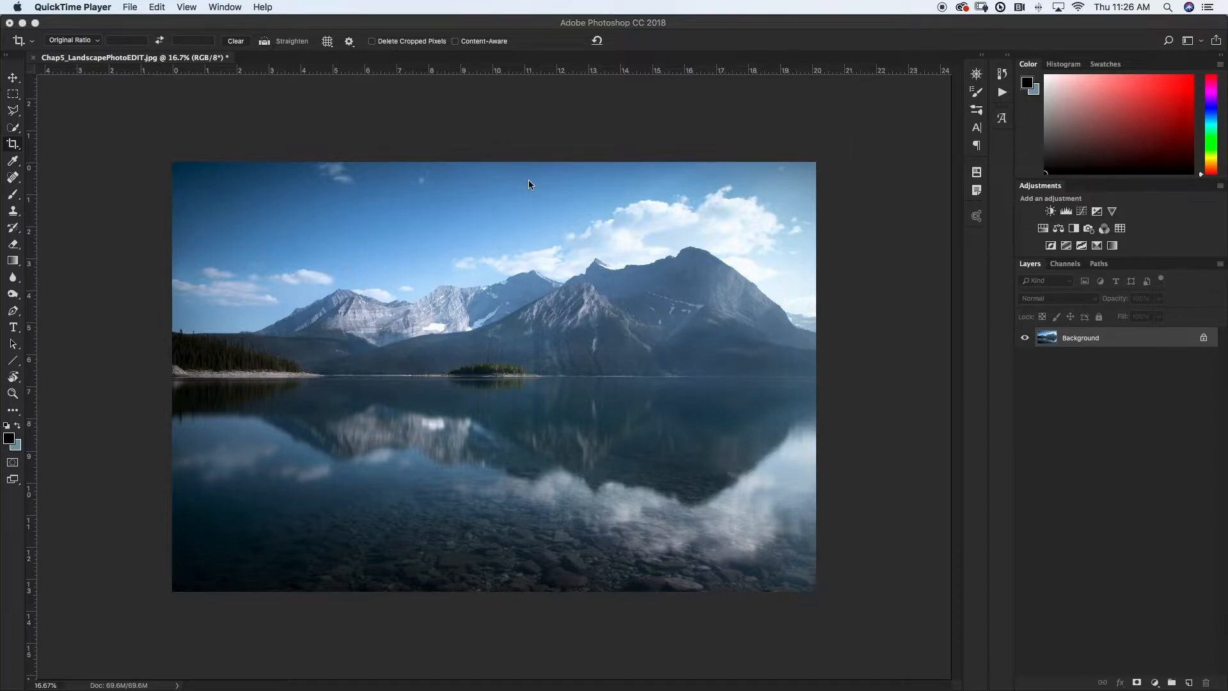
mouse_move(524, 187)
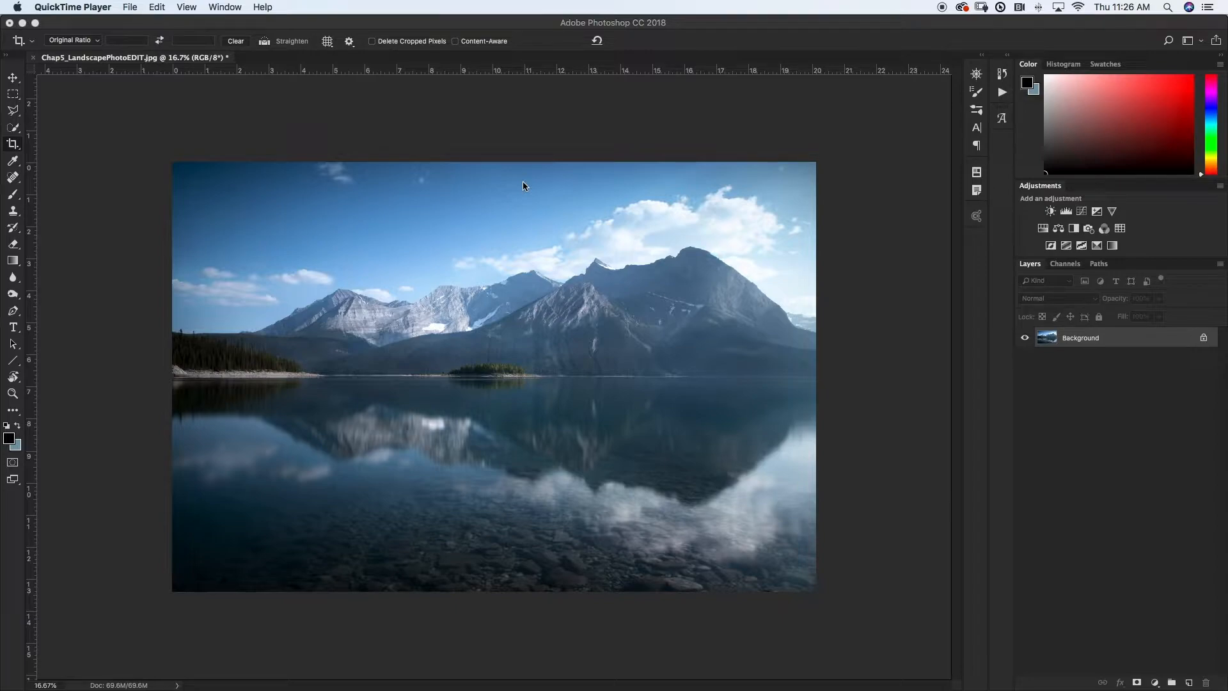
mouse_move(538, 194)
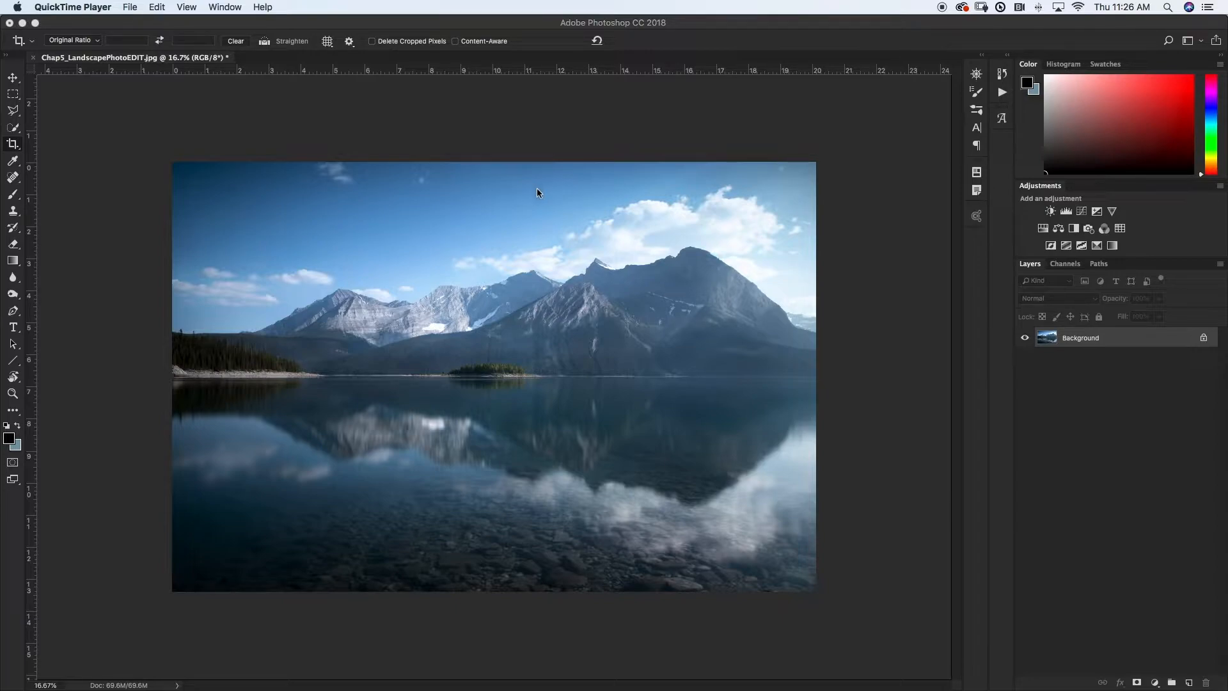
Step: Switch to the Crop tool and choose a 2:1 ratio that trims sky and foreground
key(c)
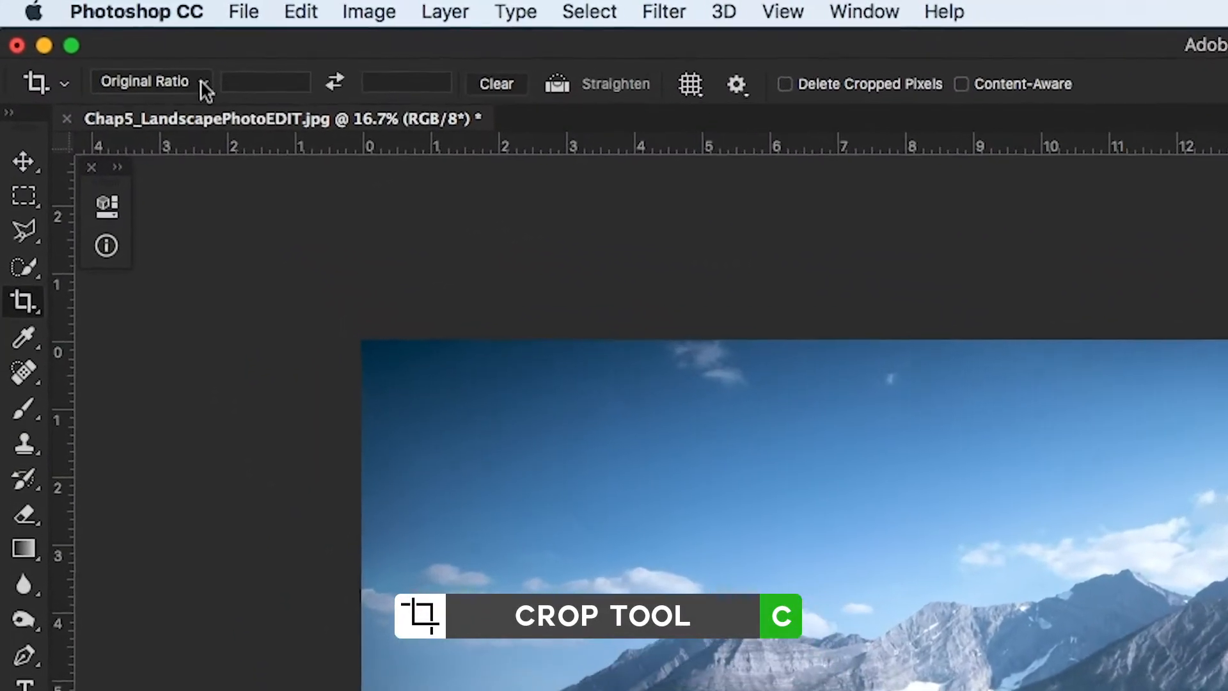
click(151, 82)
text(2)
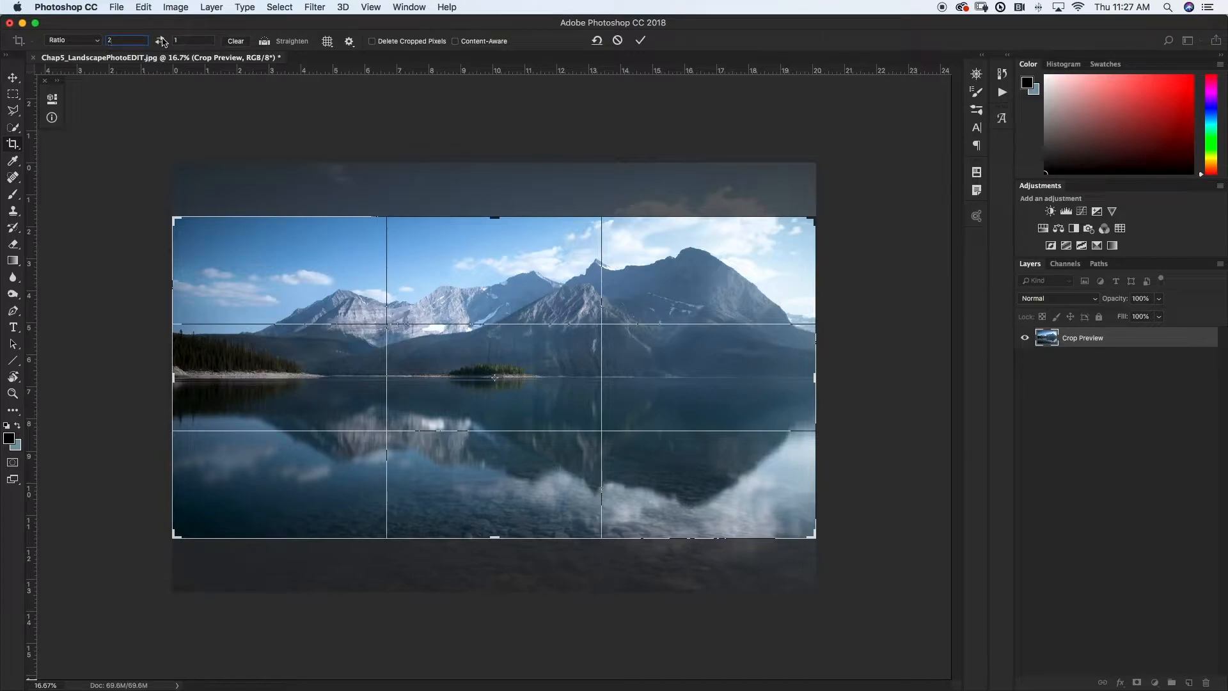
mouse_move(430, 285)
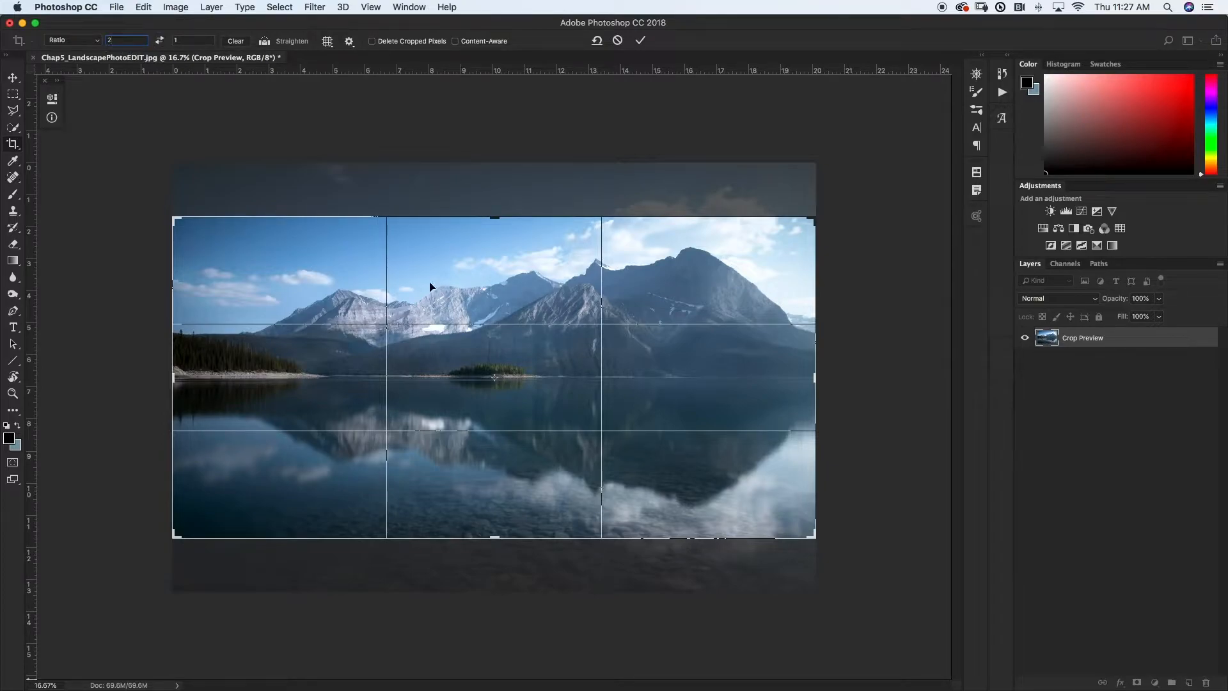
mouse_move(413, 284)
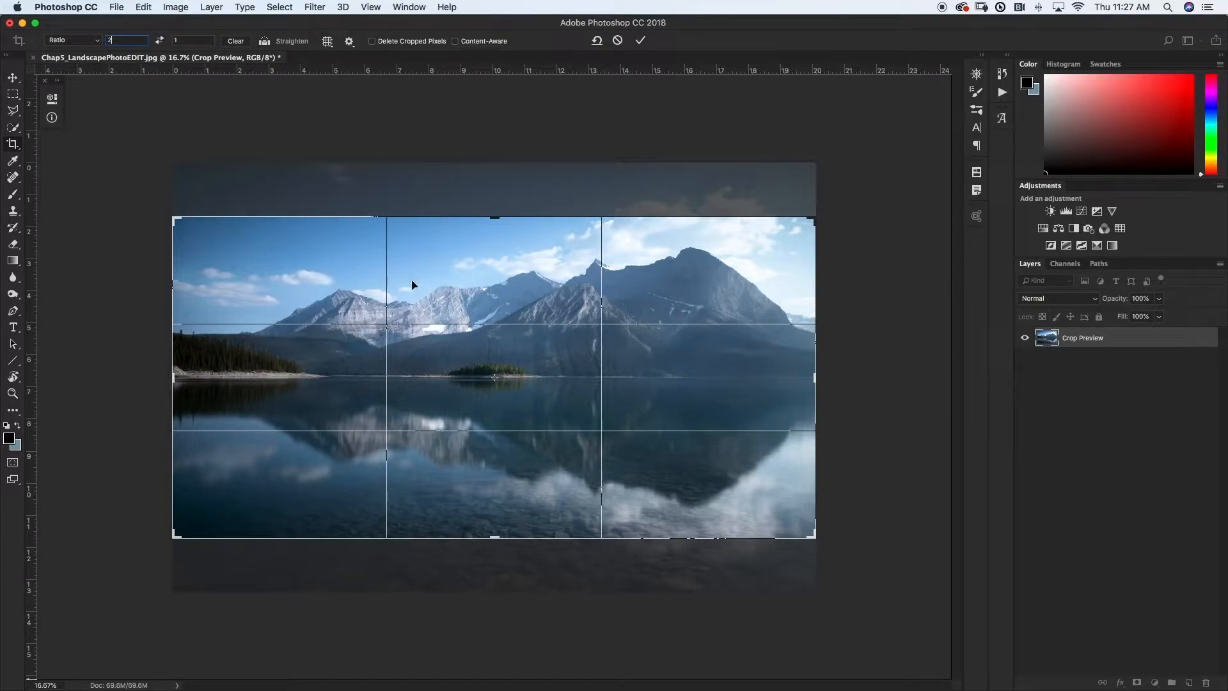
mouse_move(496, 395)
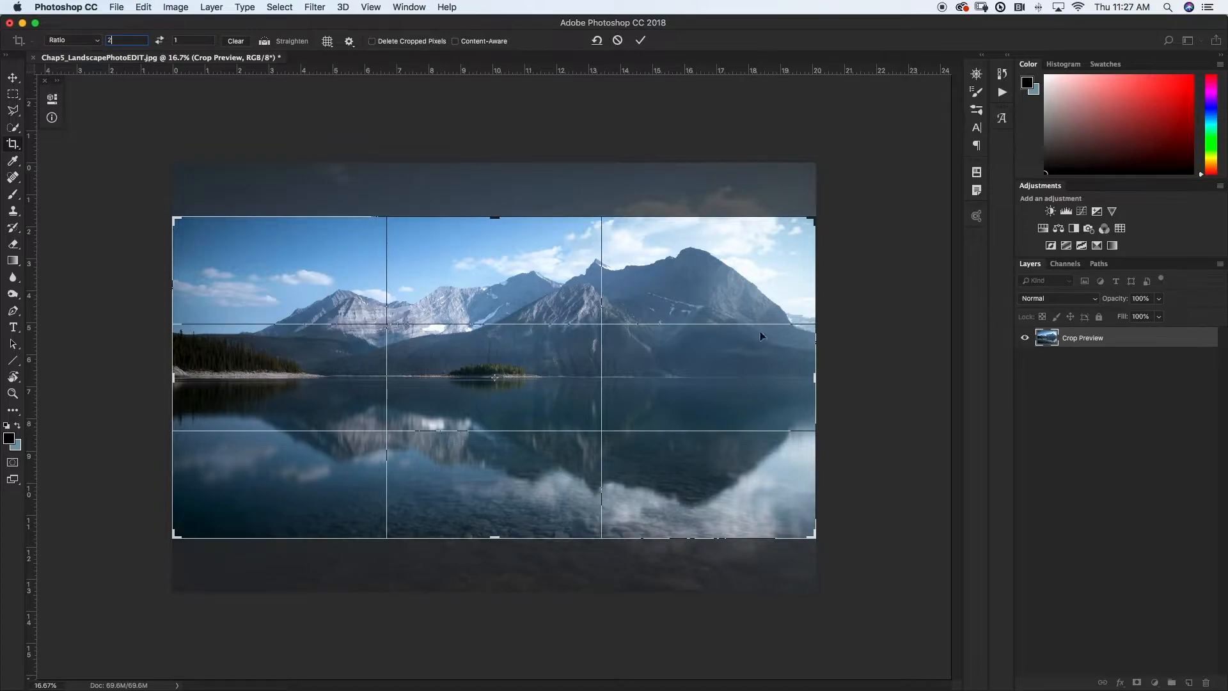
mouse_move(581, 294)
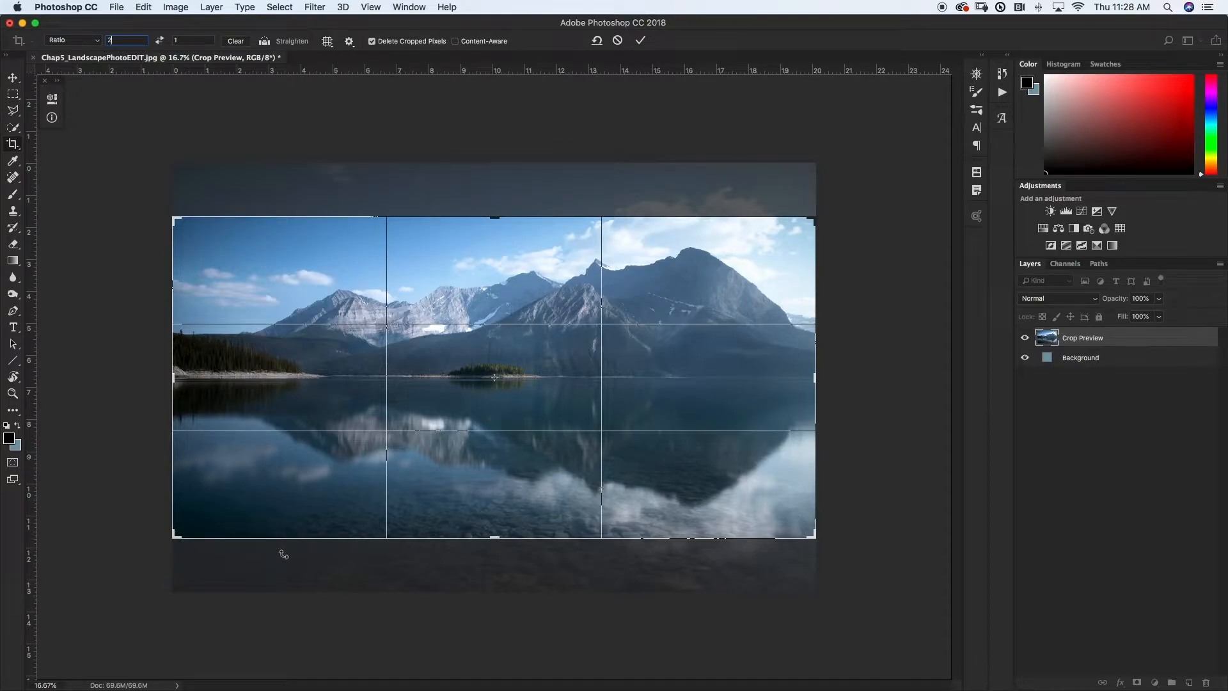
Step: Commit the 2:1 crop, turning the lake photo into a wide panorama
click(641, 39)
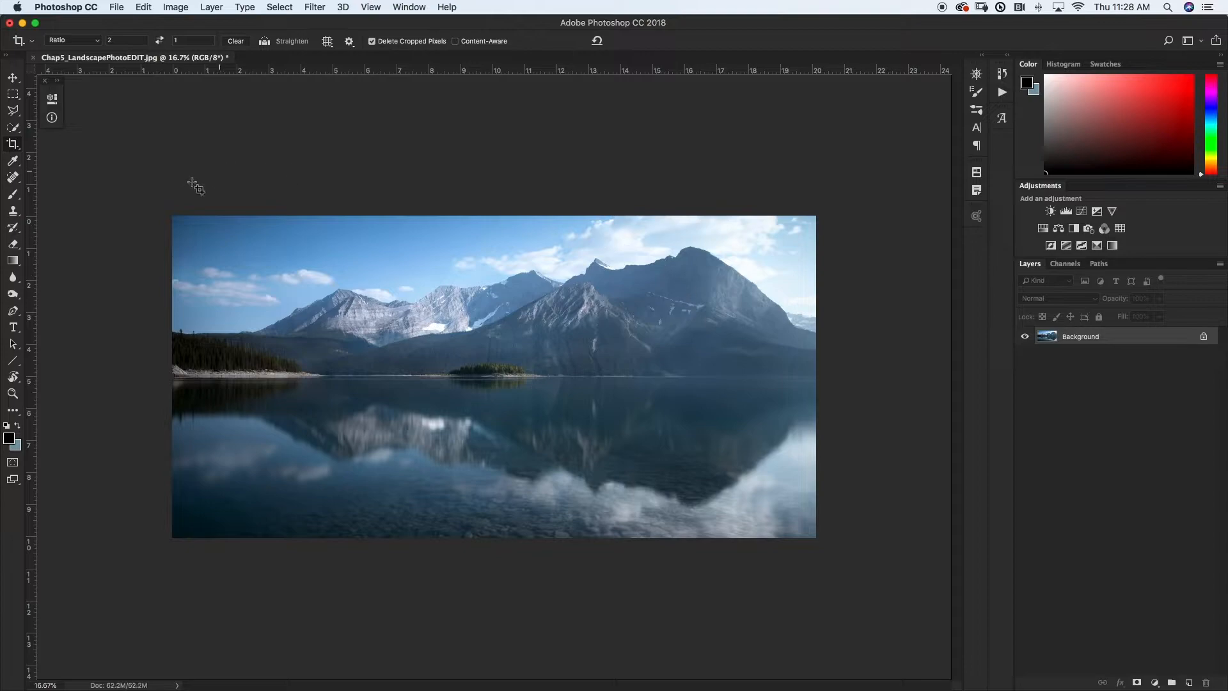
mouse_move(501, 277)
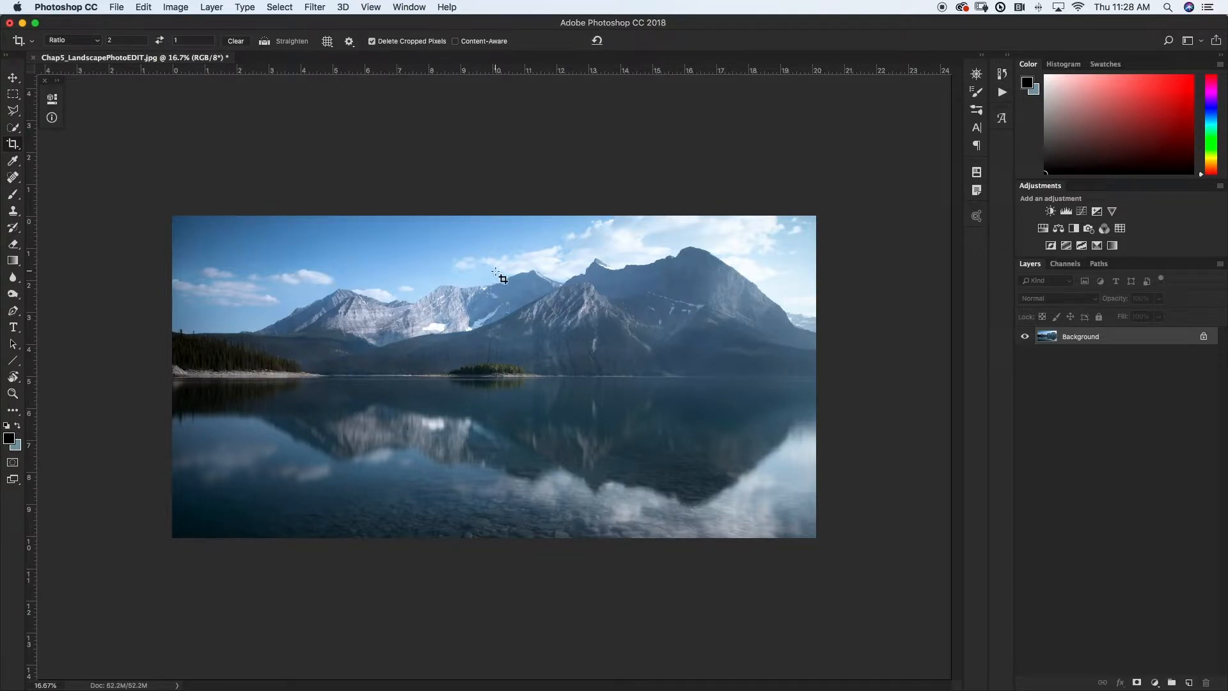
mouse_move(696, 347)
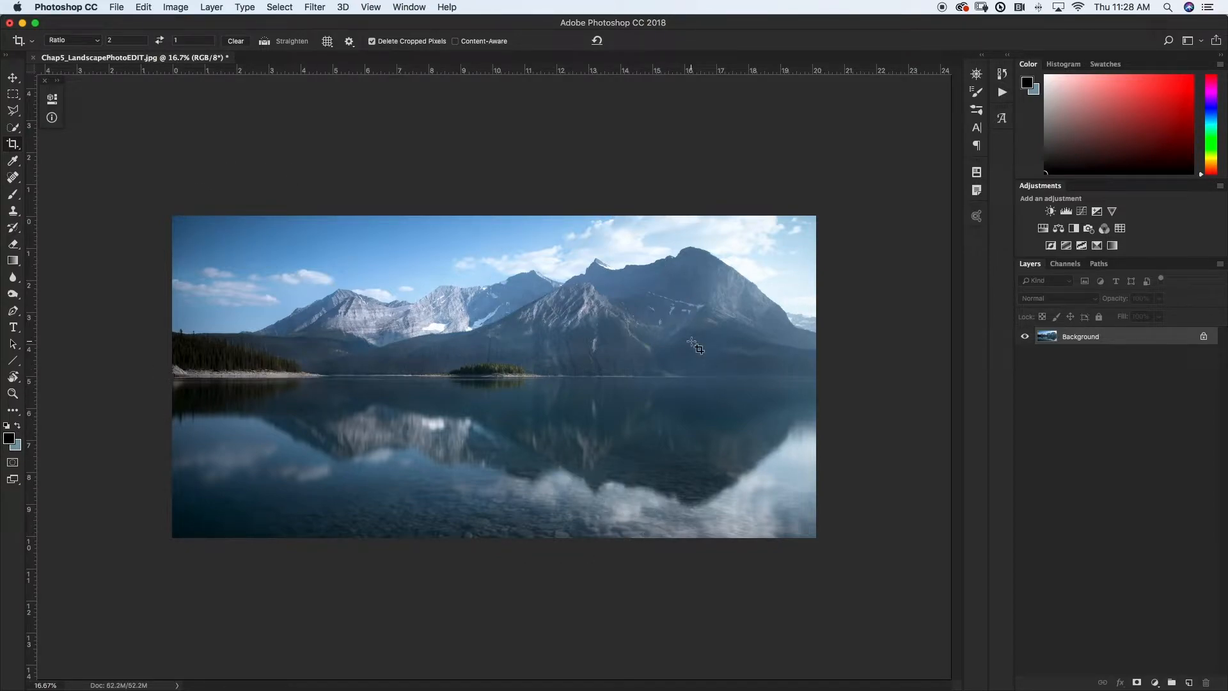
mouse_move(598, 303)
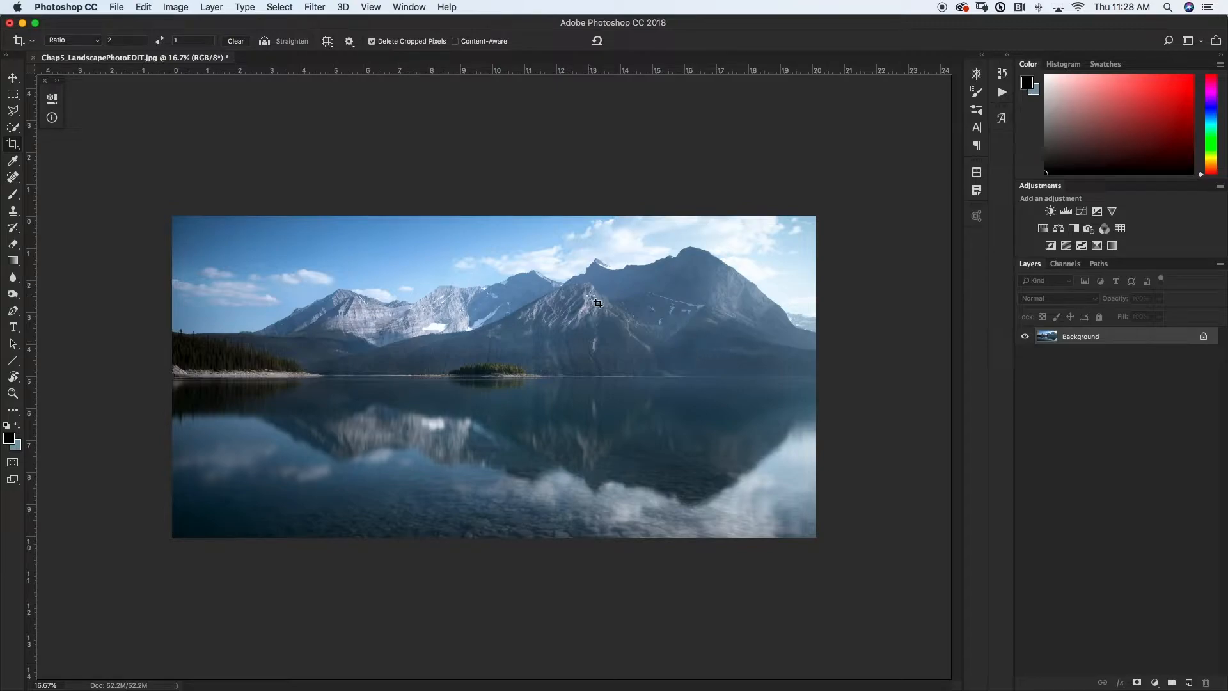
mouse_move(371, 8)
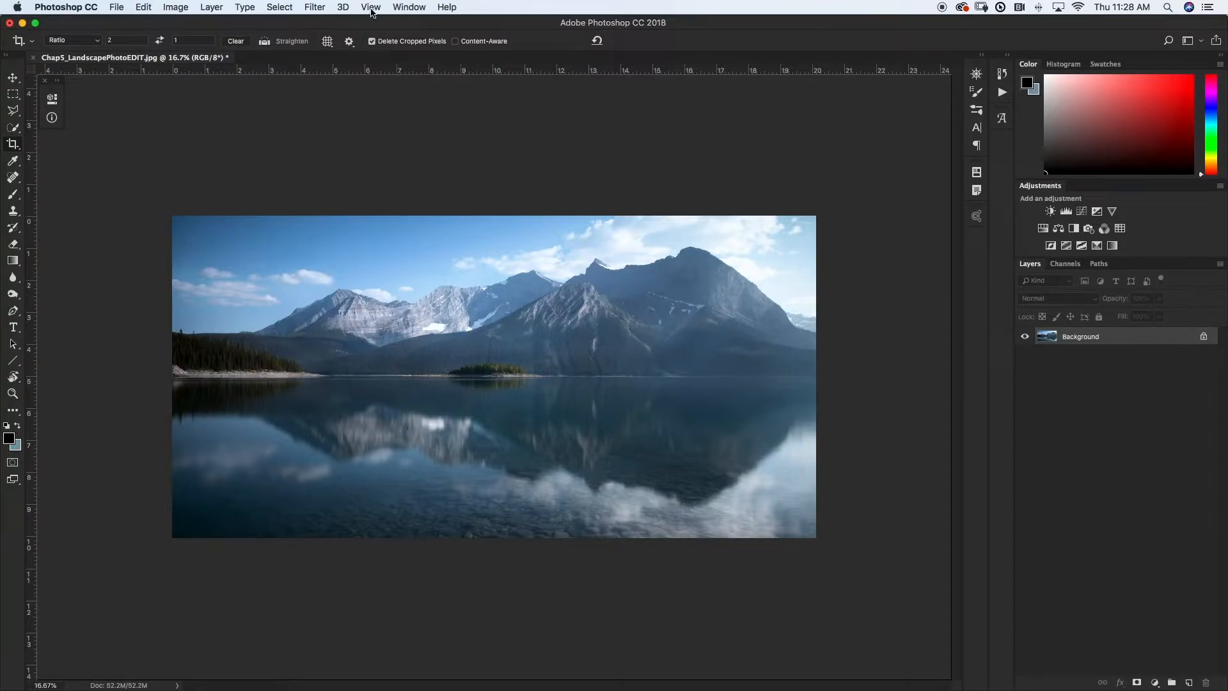
Step: Start a New Guide Layout from the View menu with 2 columns previewed
click(371, 6)
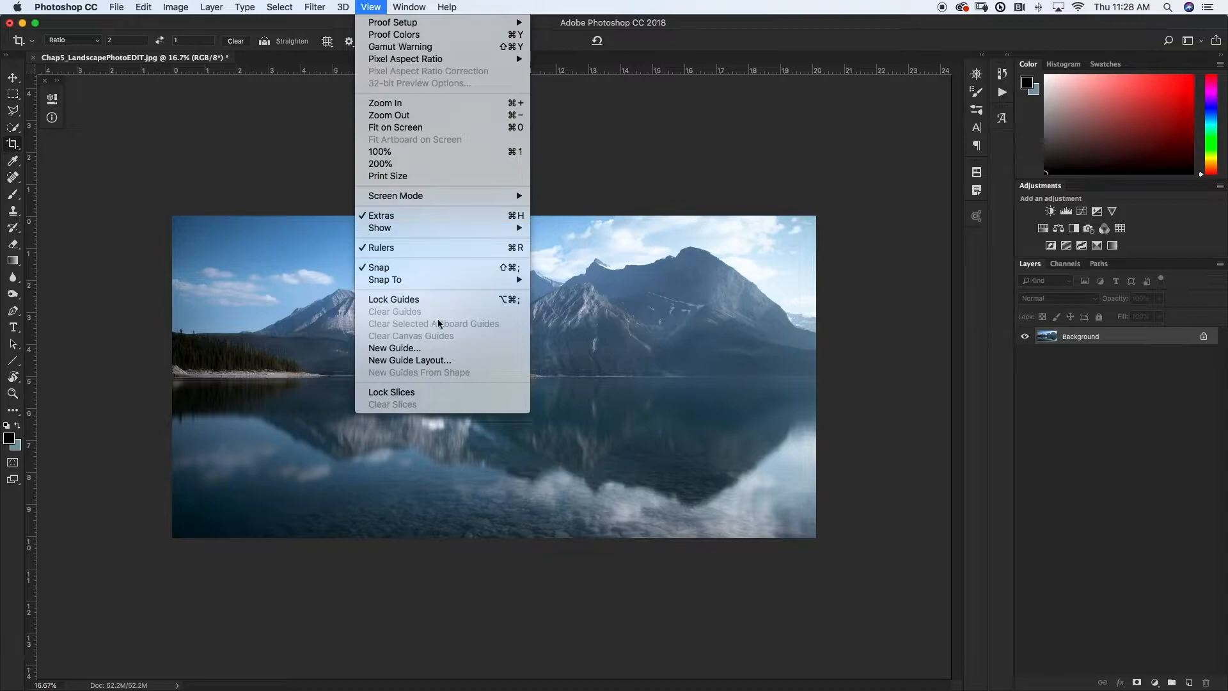
click(409, 359)
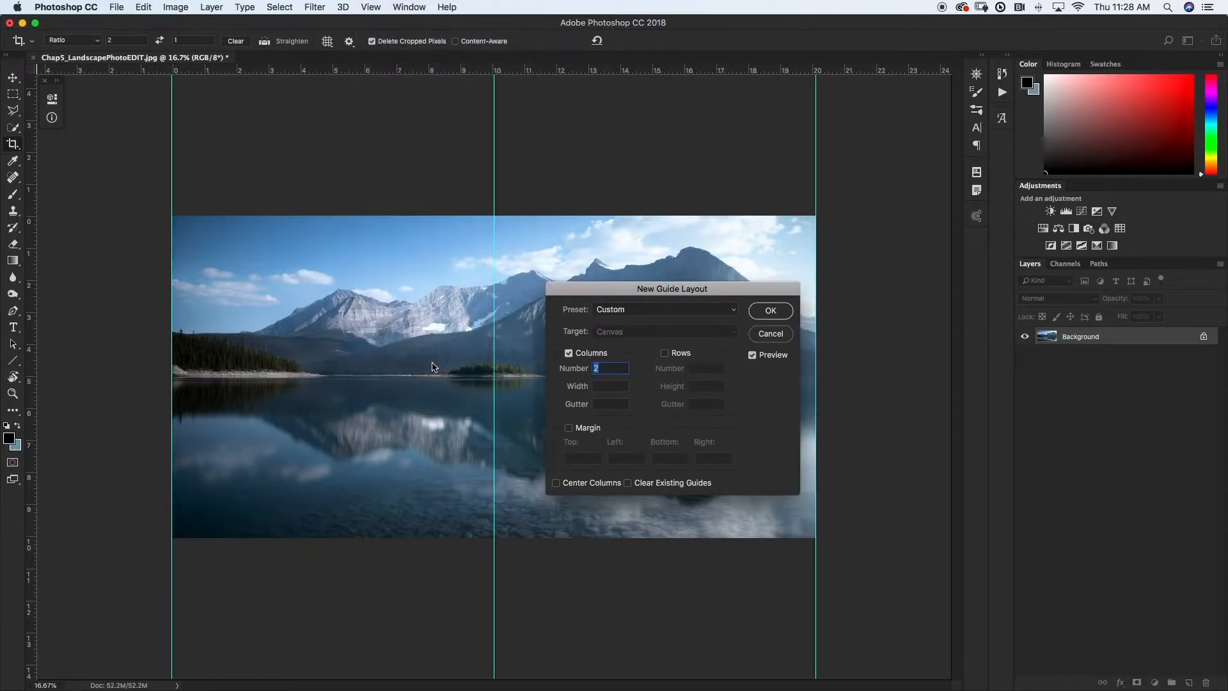
mouse_move(574, 360)
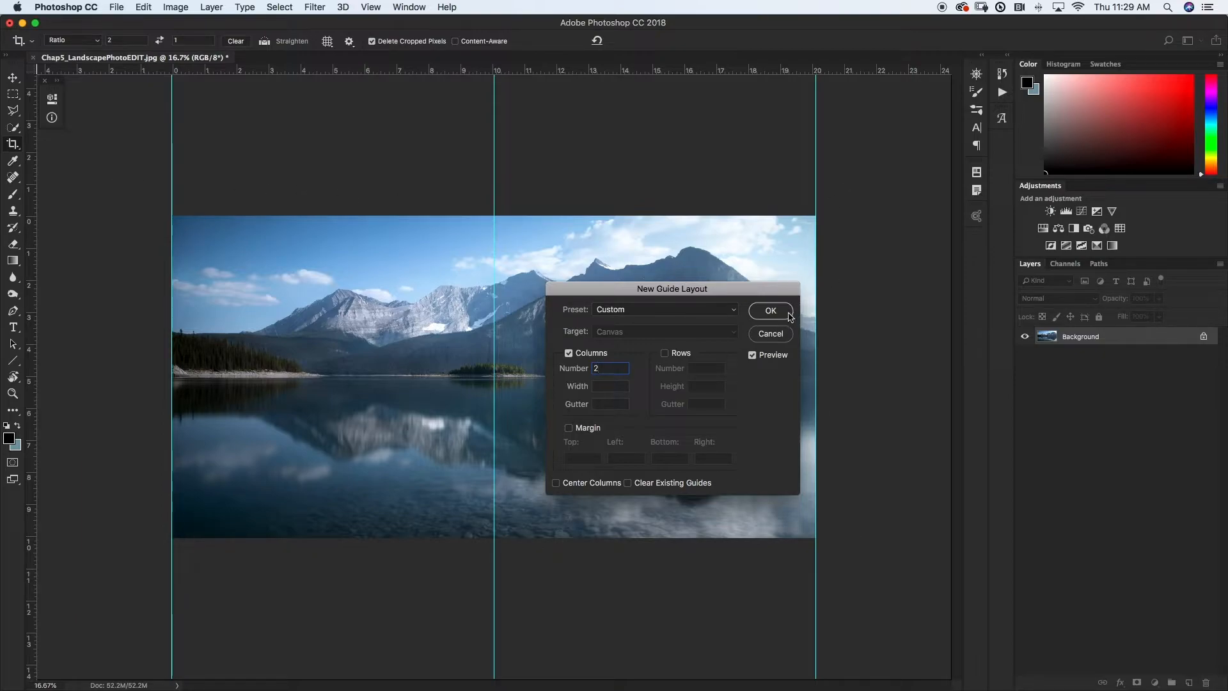
Step: Confirm the two-column guides and set a 1:1 square crop over the left half
click(770, 310)
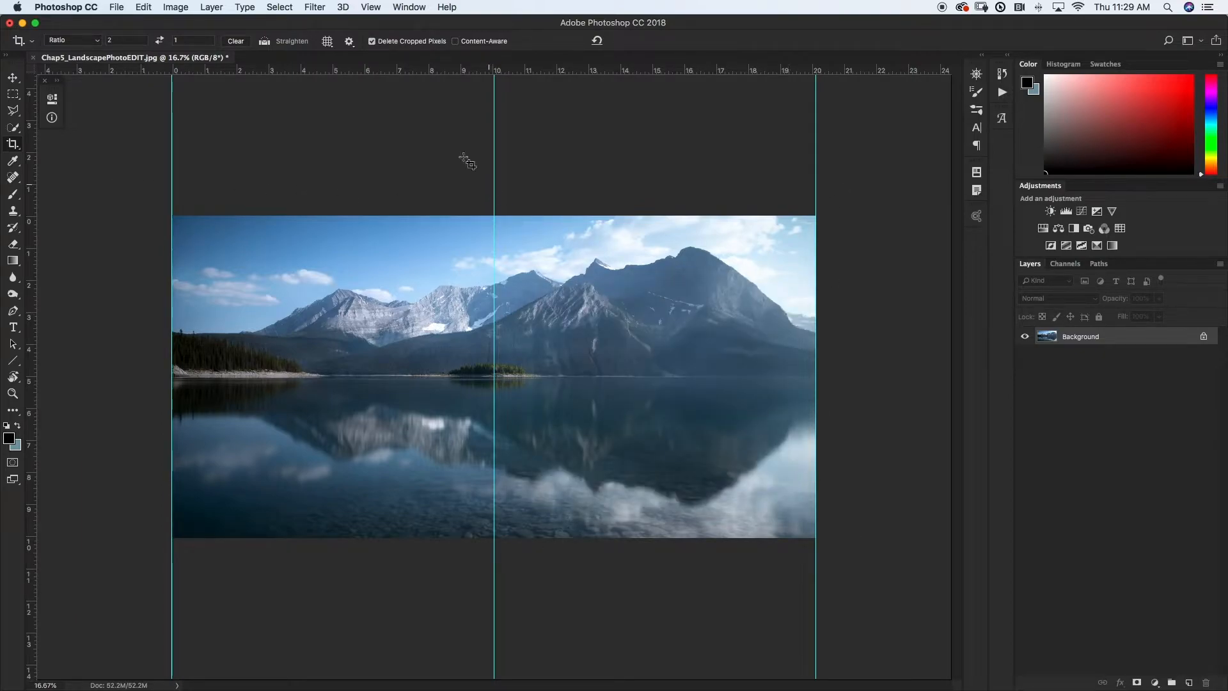
mouse_move(355, 284)
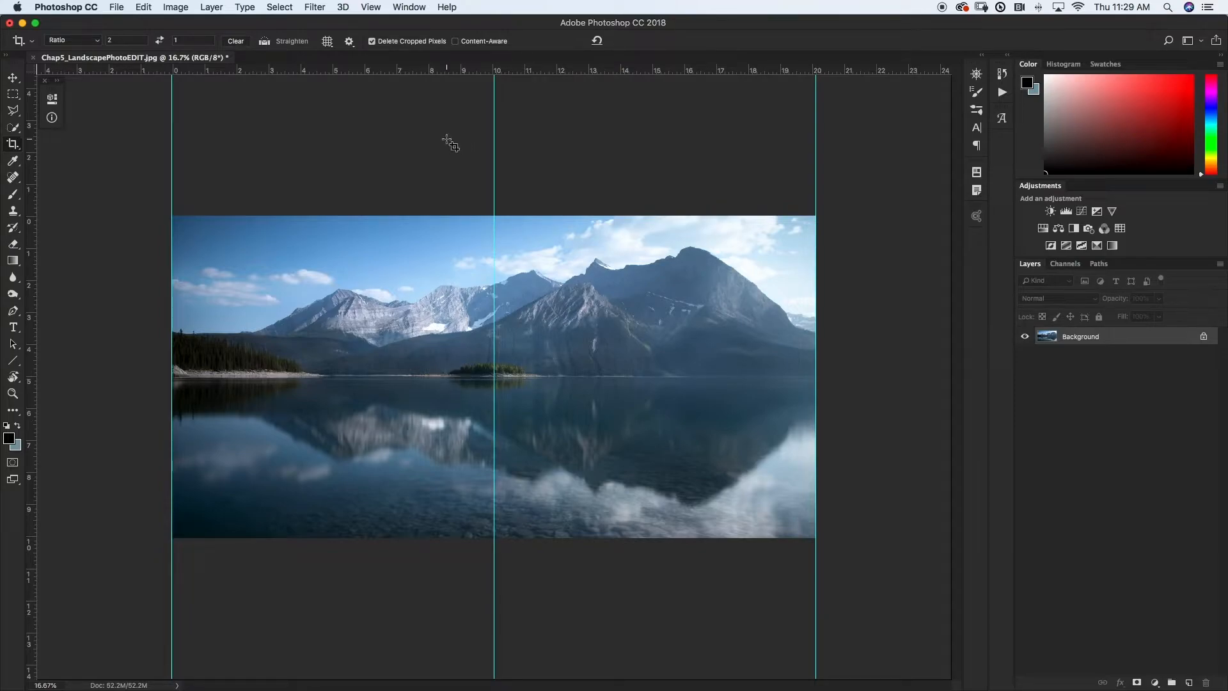
key(c)
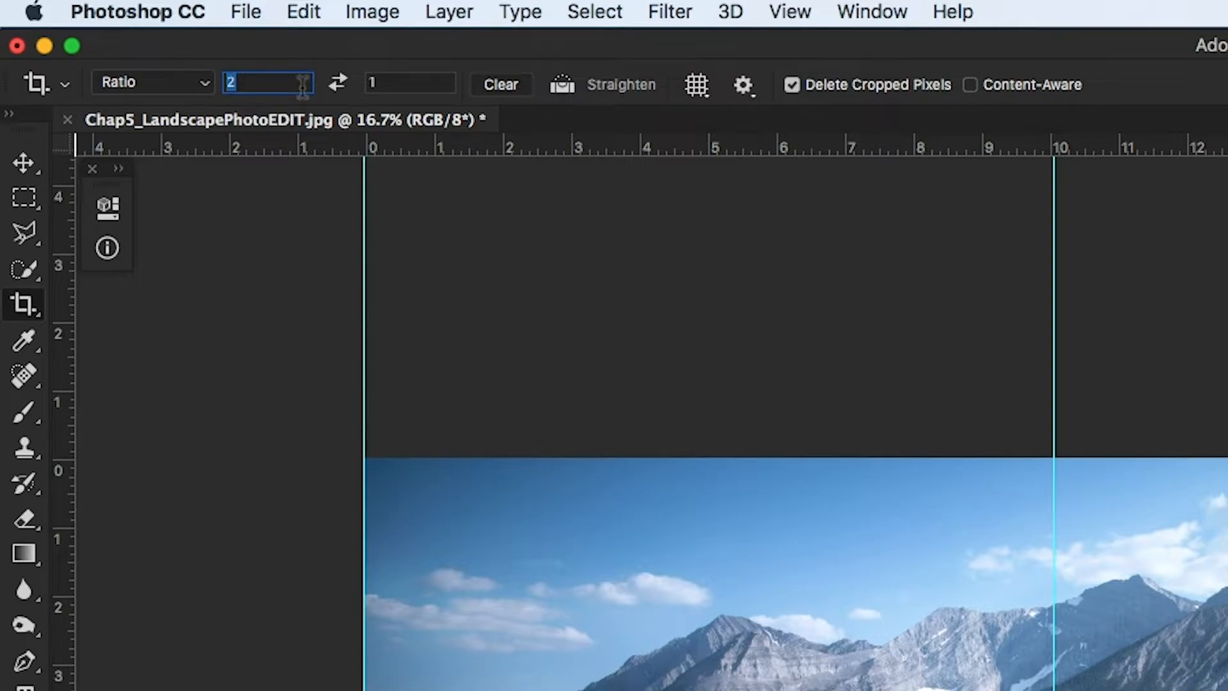
click(152, 83)
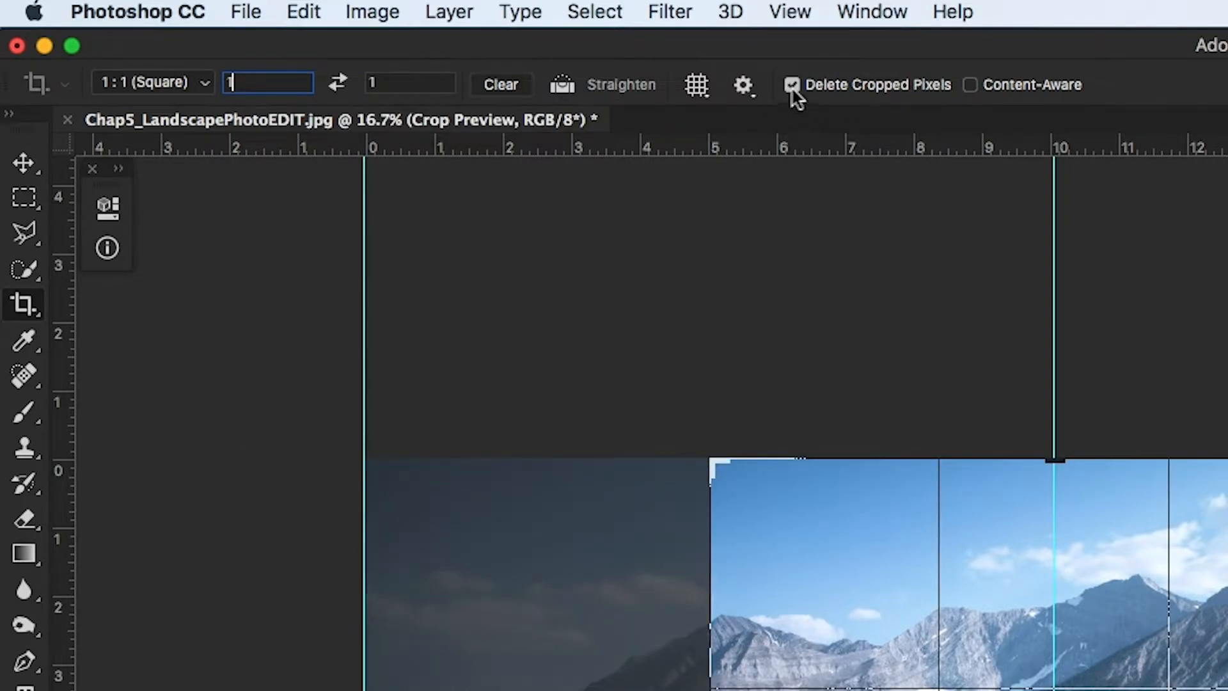
mouse_move(794, 84)
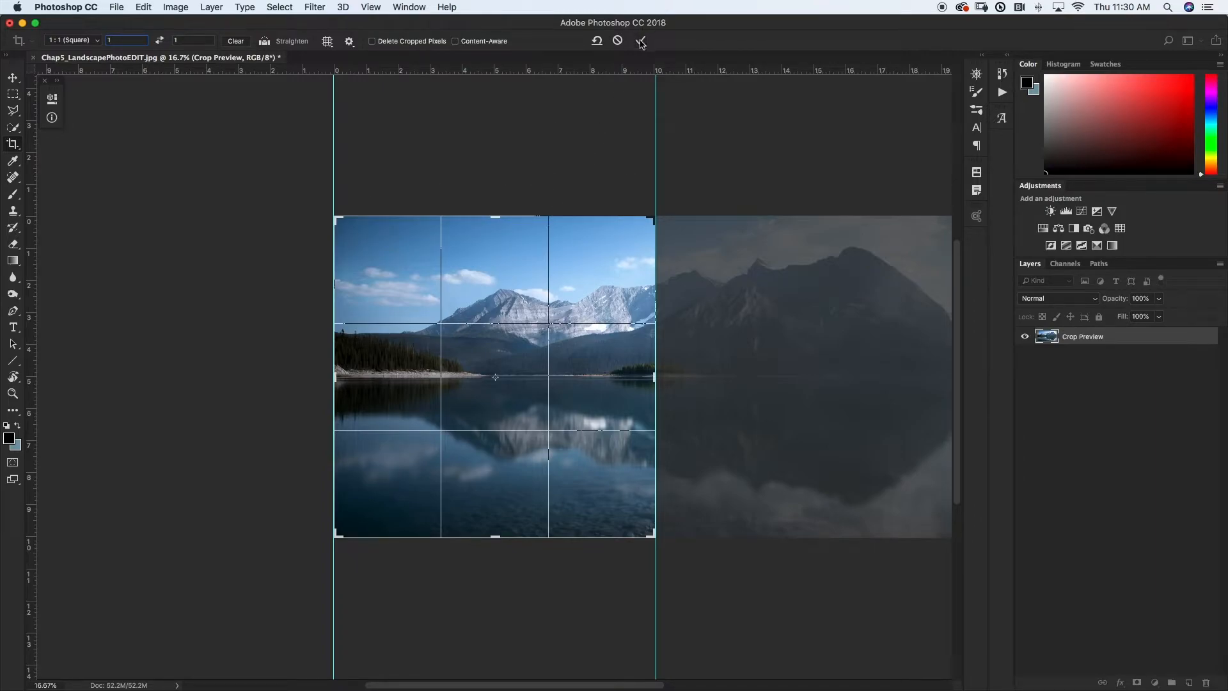
Step: Commit the left-half square crop showing the snowy mountains and reflection
click(640, 41)
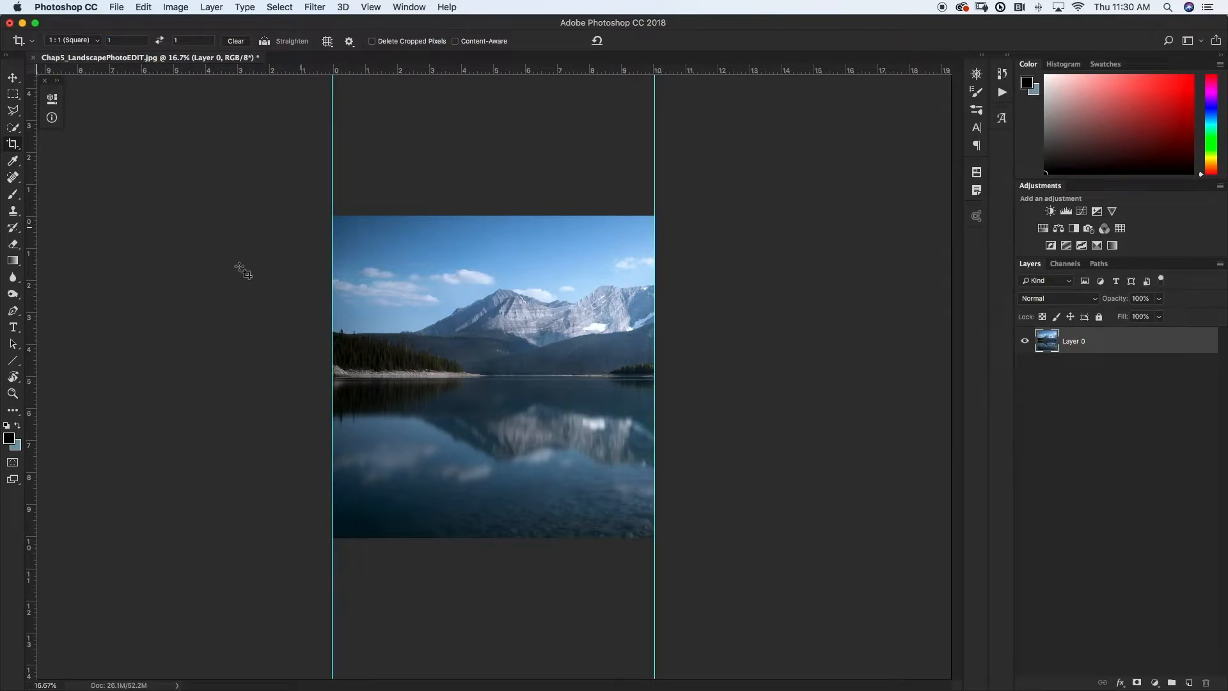
mouse_move(640, 427)
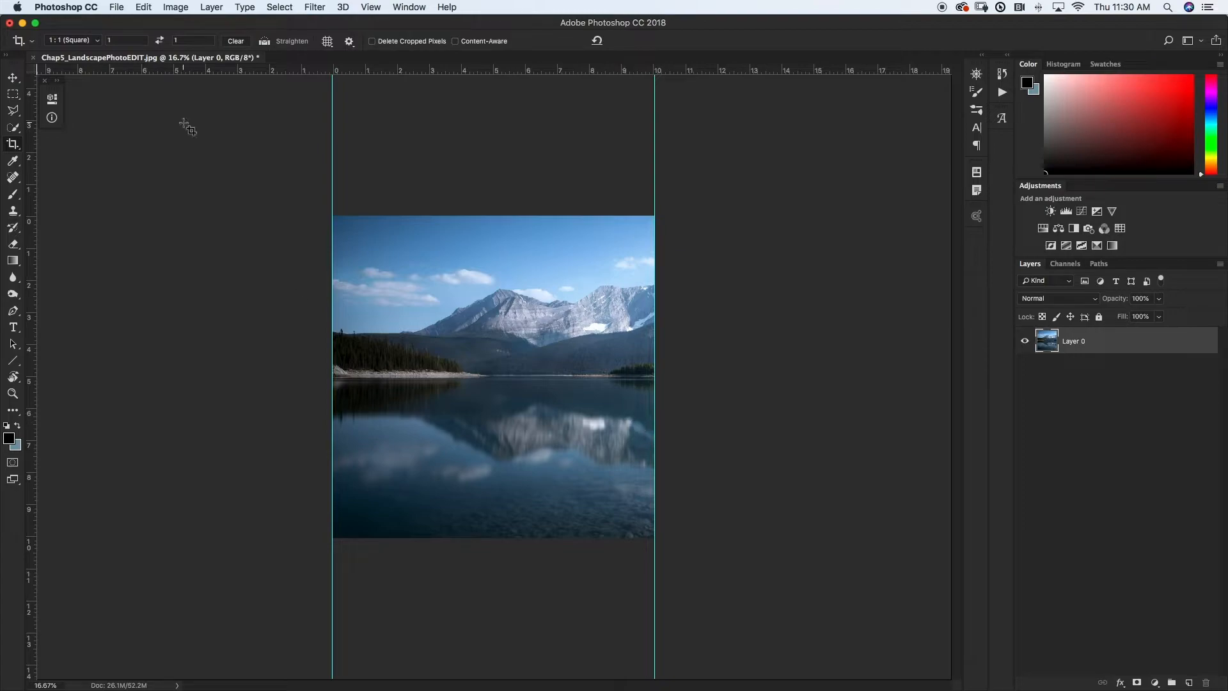
Step: Save the left square as IGPanoTut.jpg at maximum JPEG quality 12
click(116, 8)
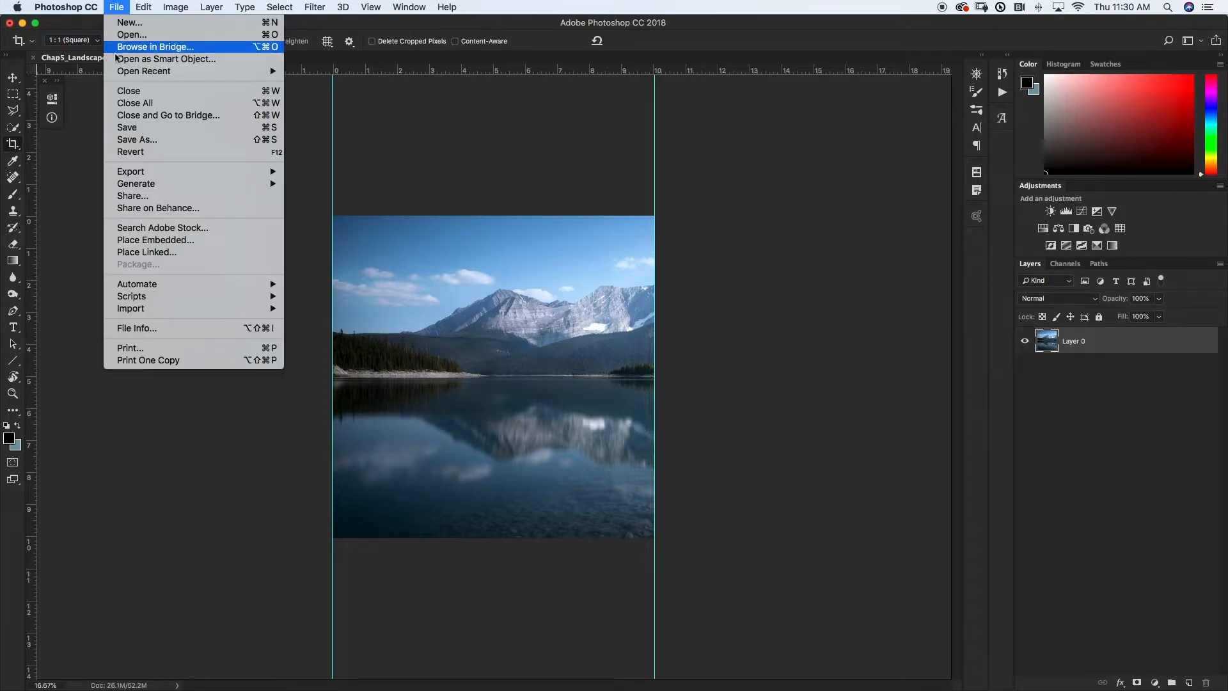
click(137, 140)
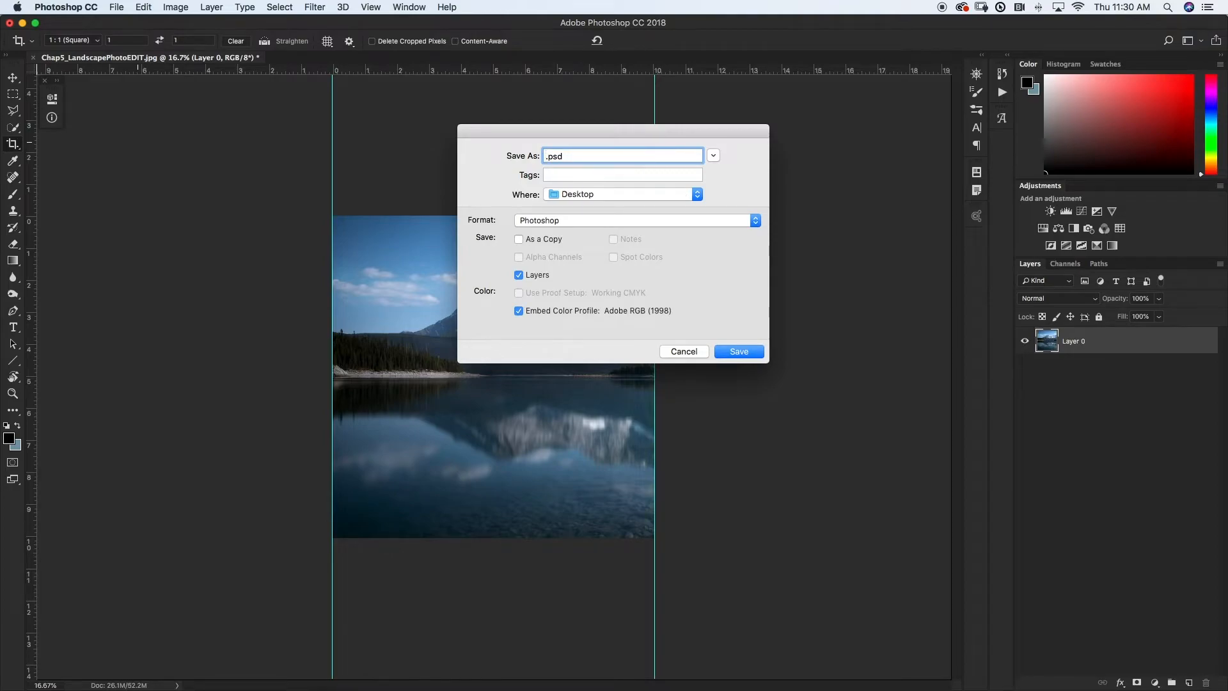
text(IGPano1)
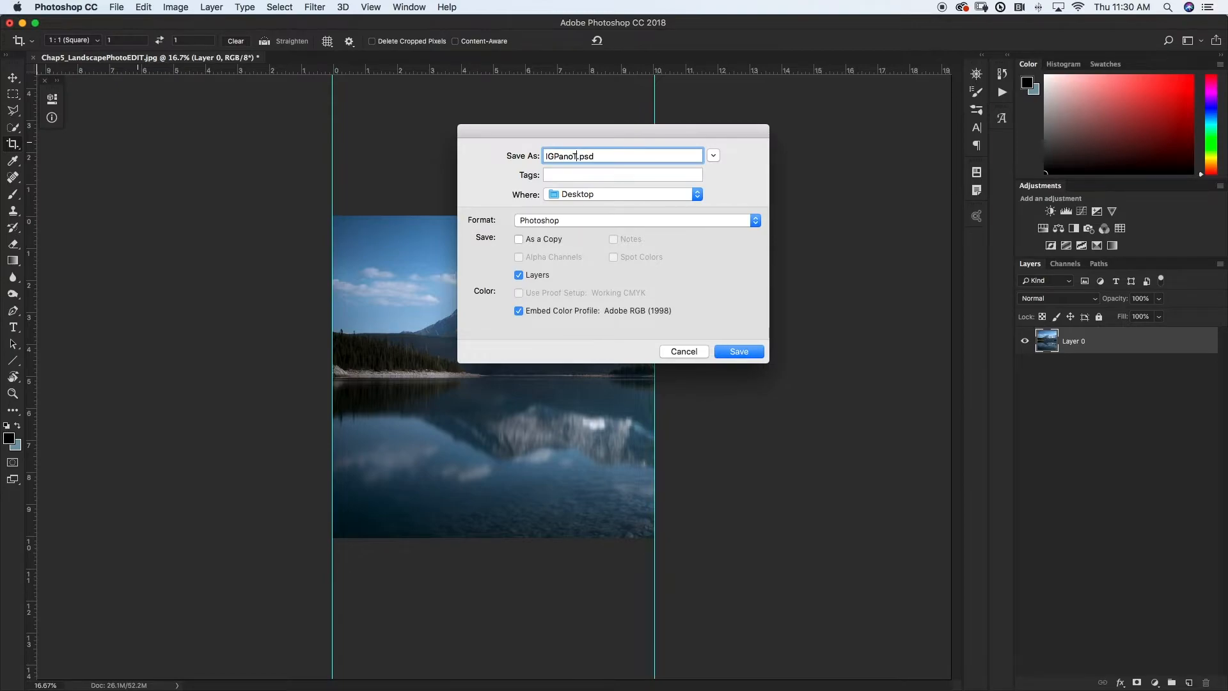
text(Tut)
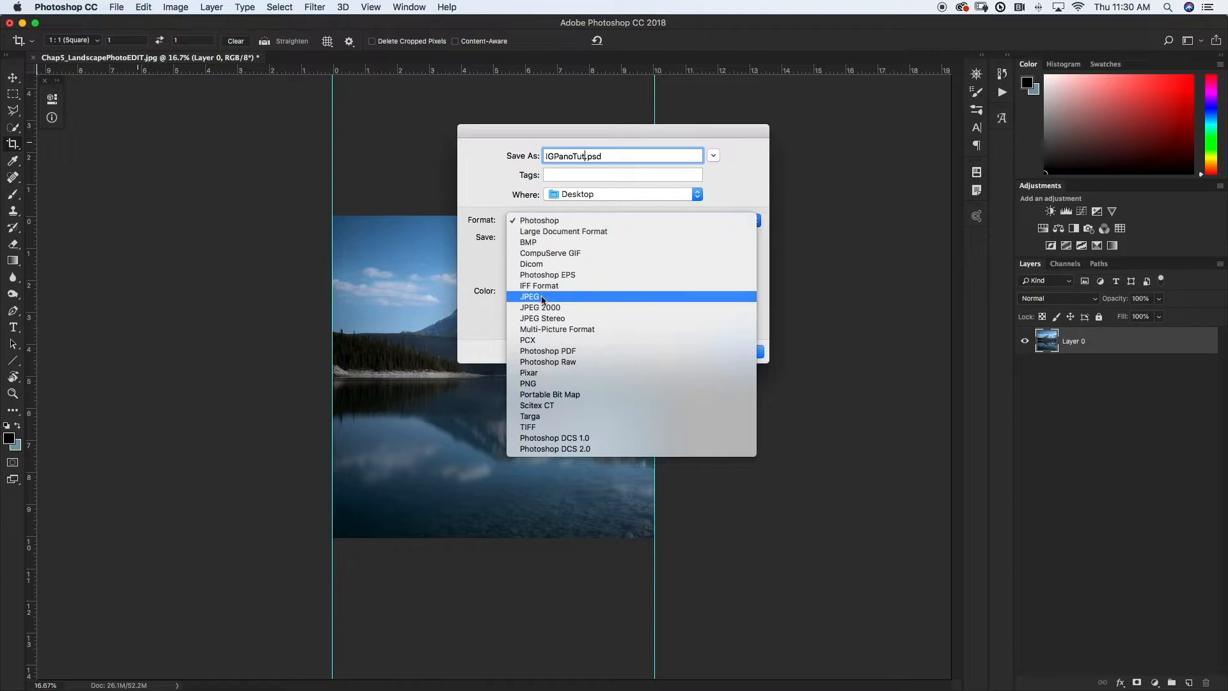
click(530, 295)
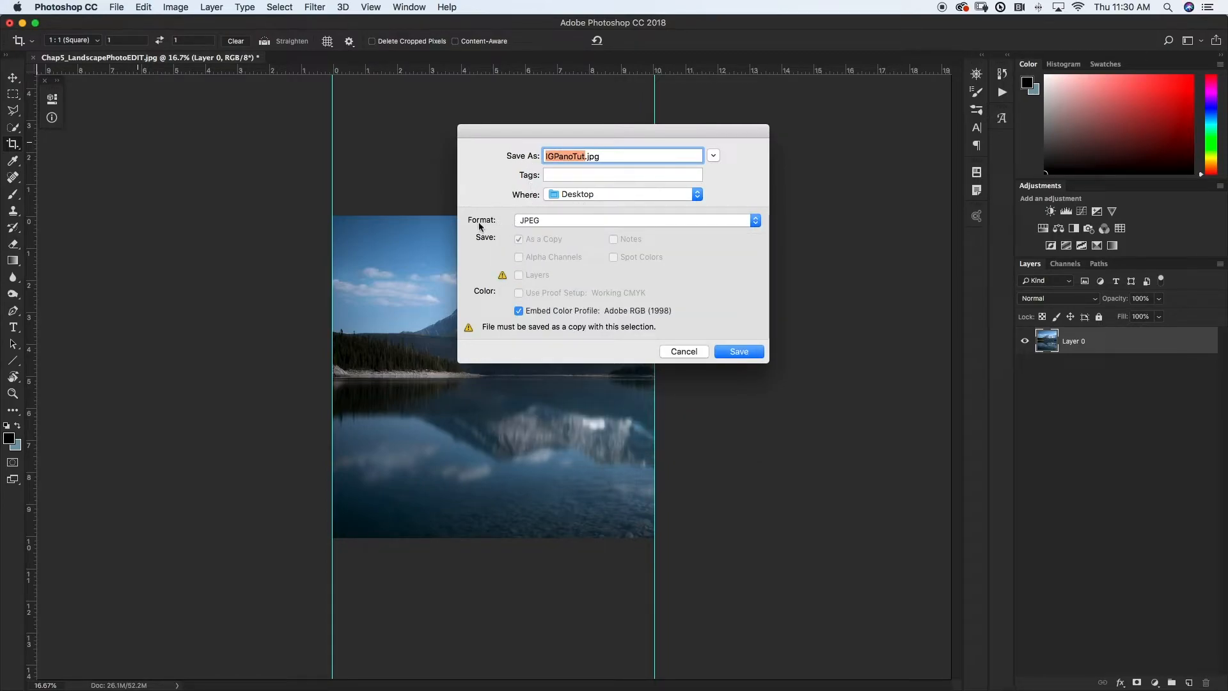
mouse_move(562, 249)
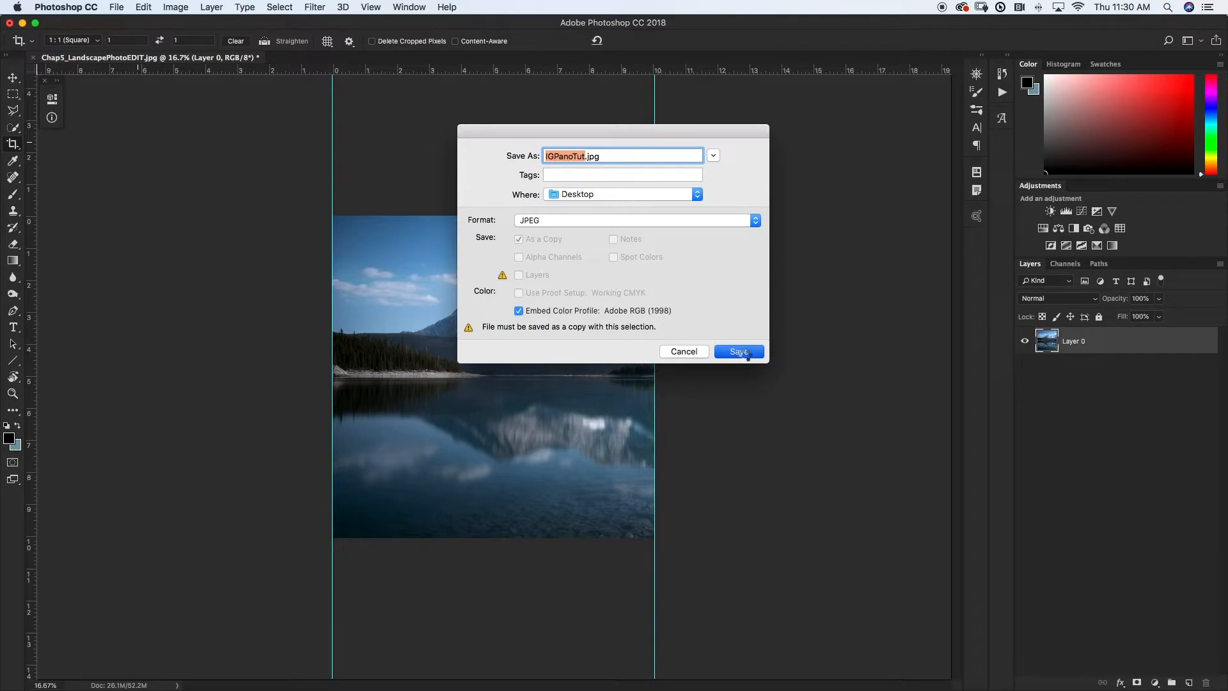
click(737, 350)
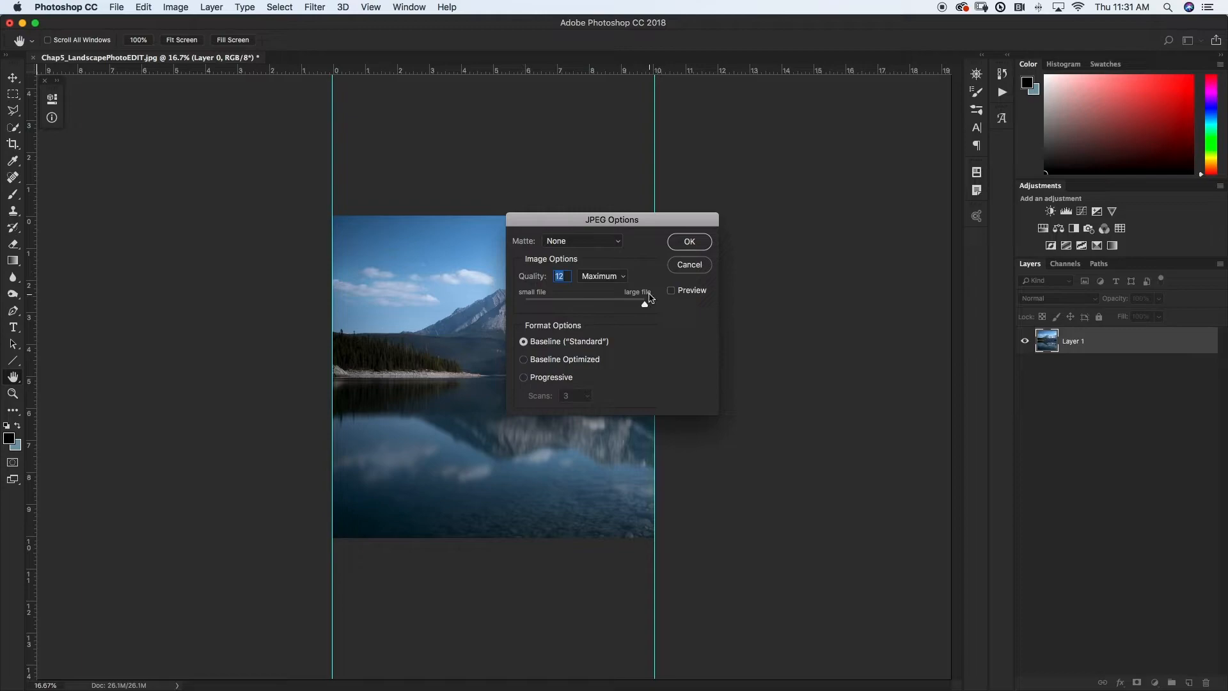
mouse_move(542, 375)
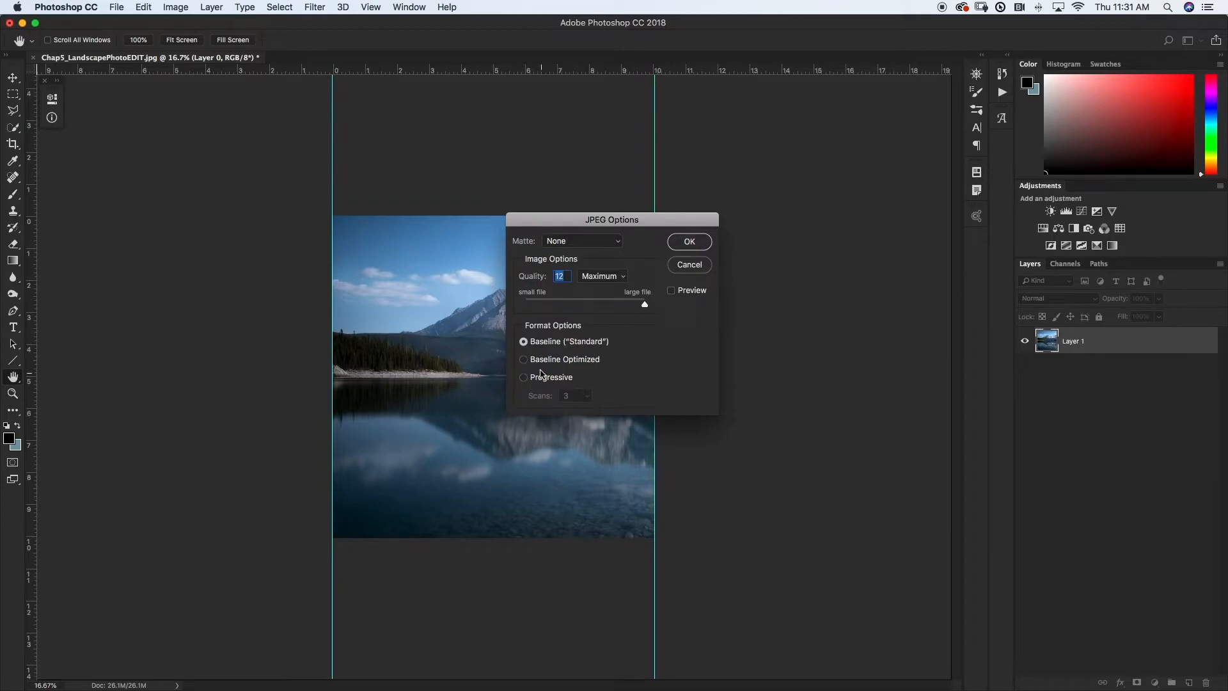
mouse_move(635, 286)
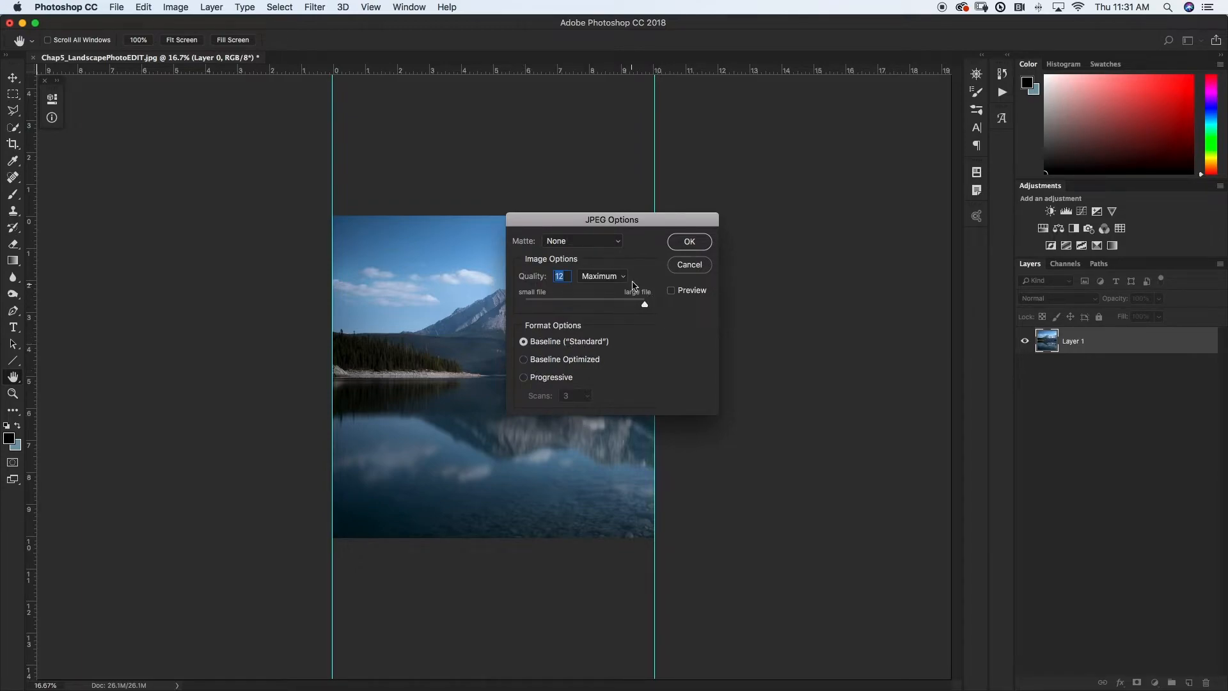
click(688, 242)
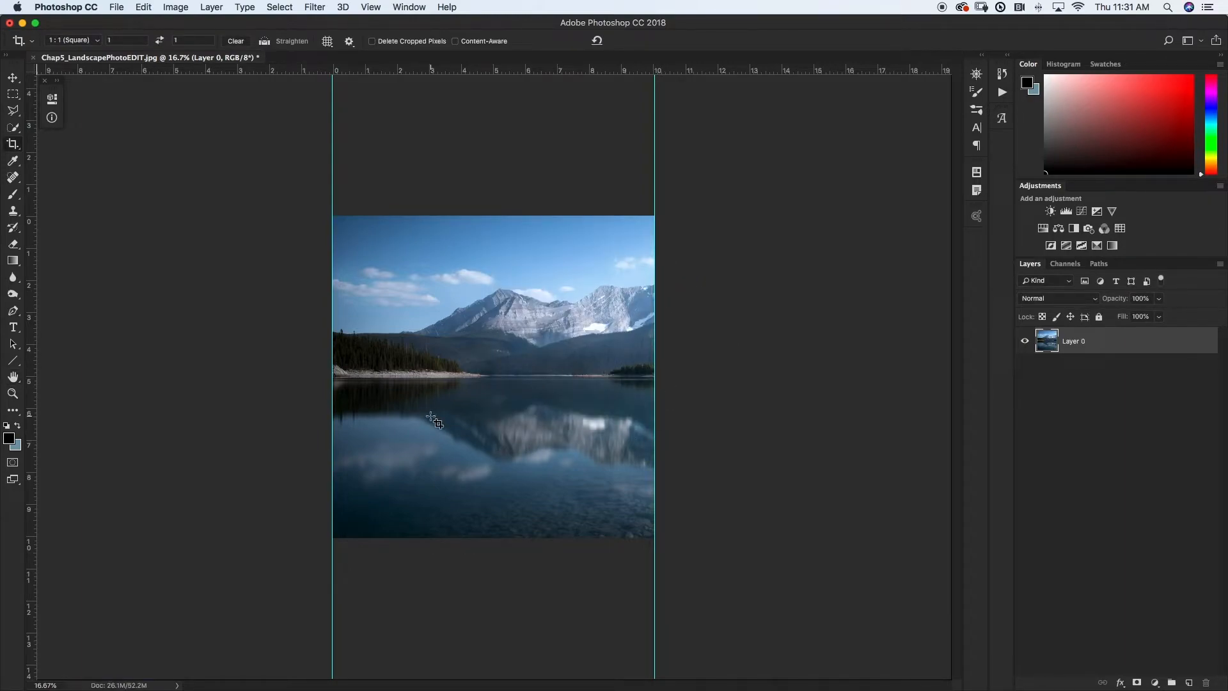
mouse_move(472, 396)
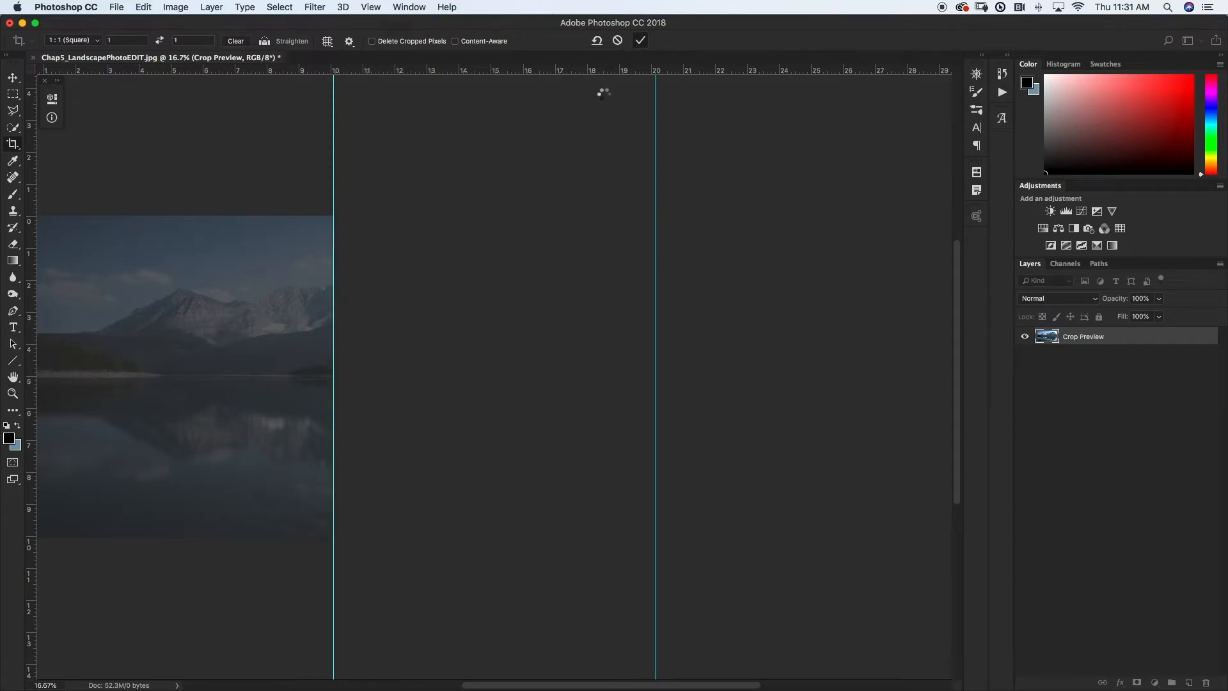
Step: Commit the square crop repositioned over the right half with the tall peak
click(640, 41)
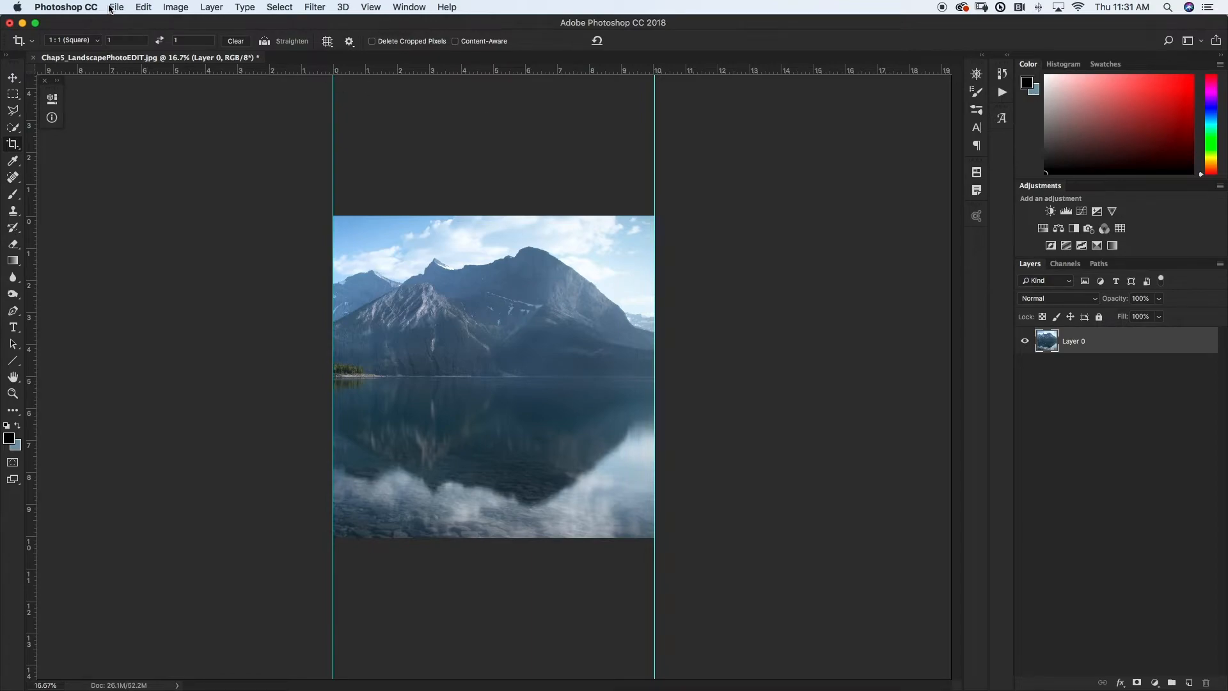
Step: Save the right square as IGPanoTUT2.jpg on the Desktop at maximum JPEG quality 12
click(116, 8)
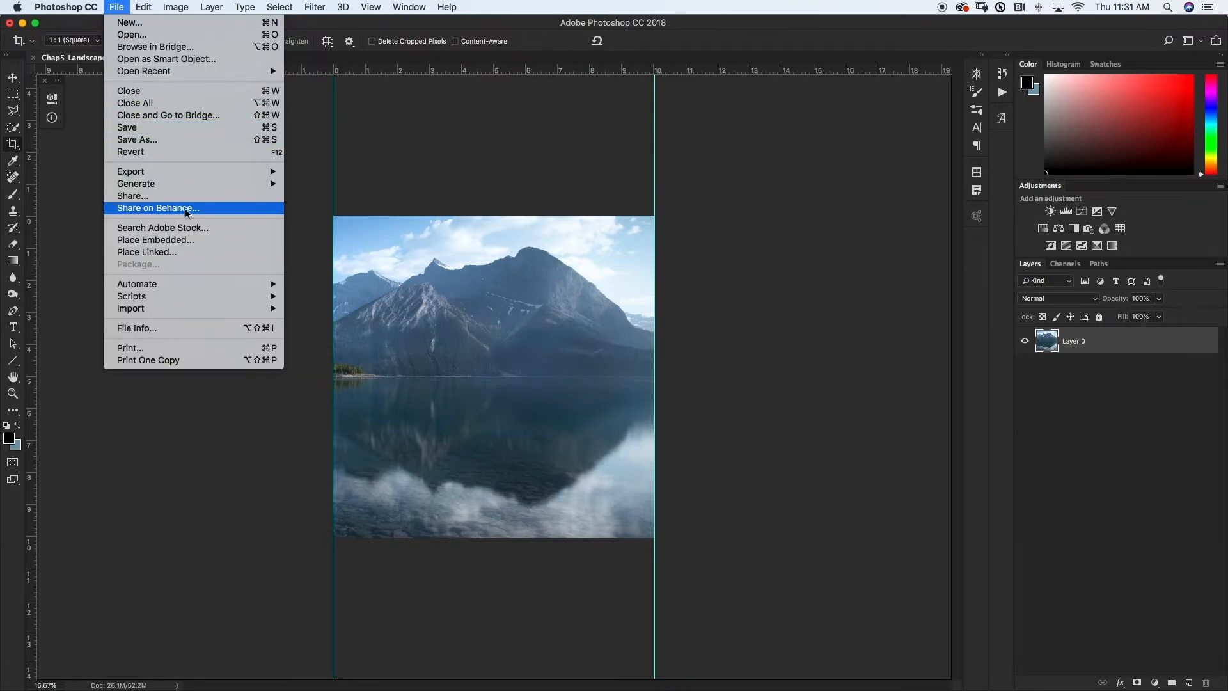
click(137, 140)
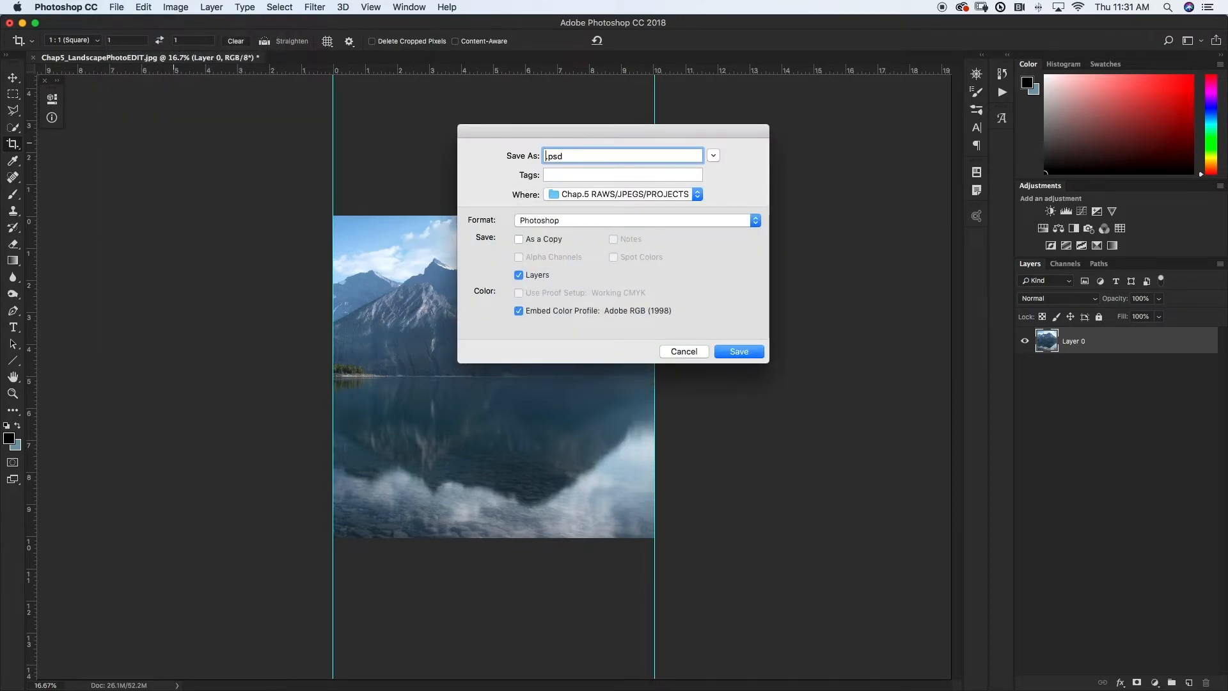
text(IGPanoTUT)
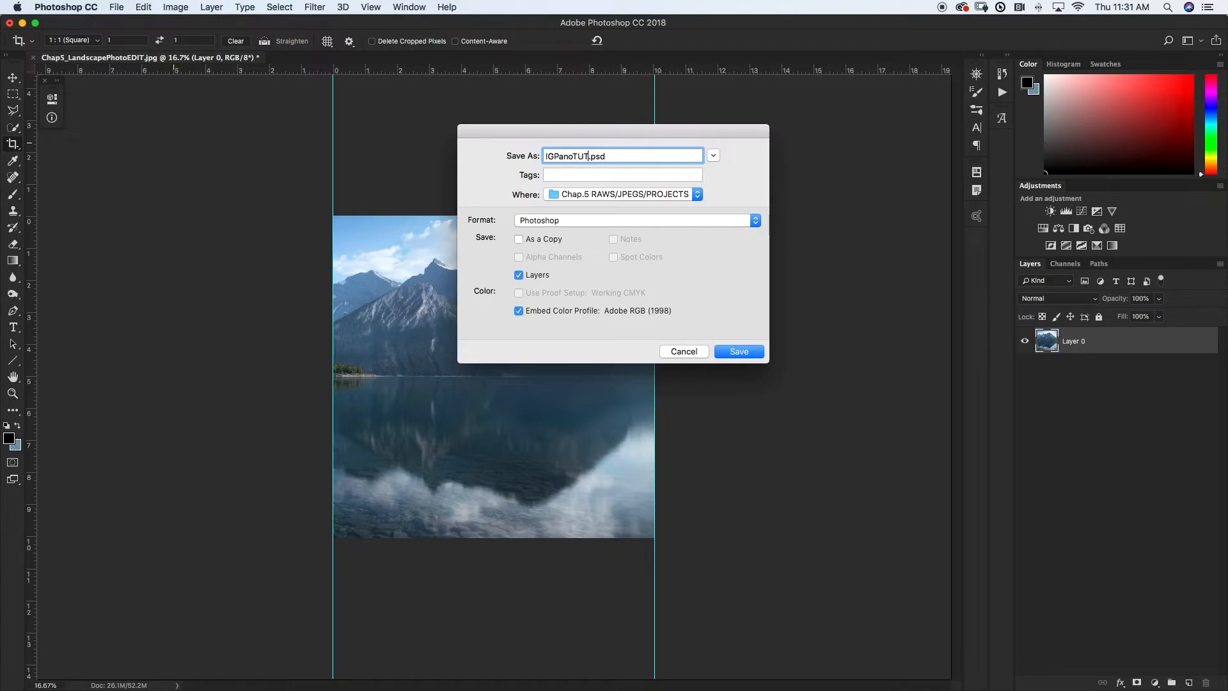
text(2)
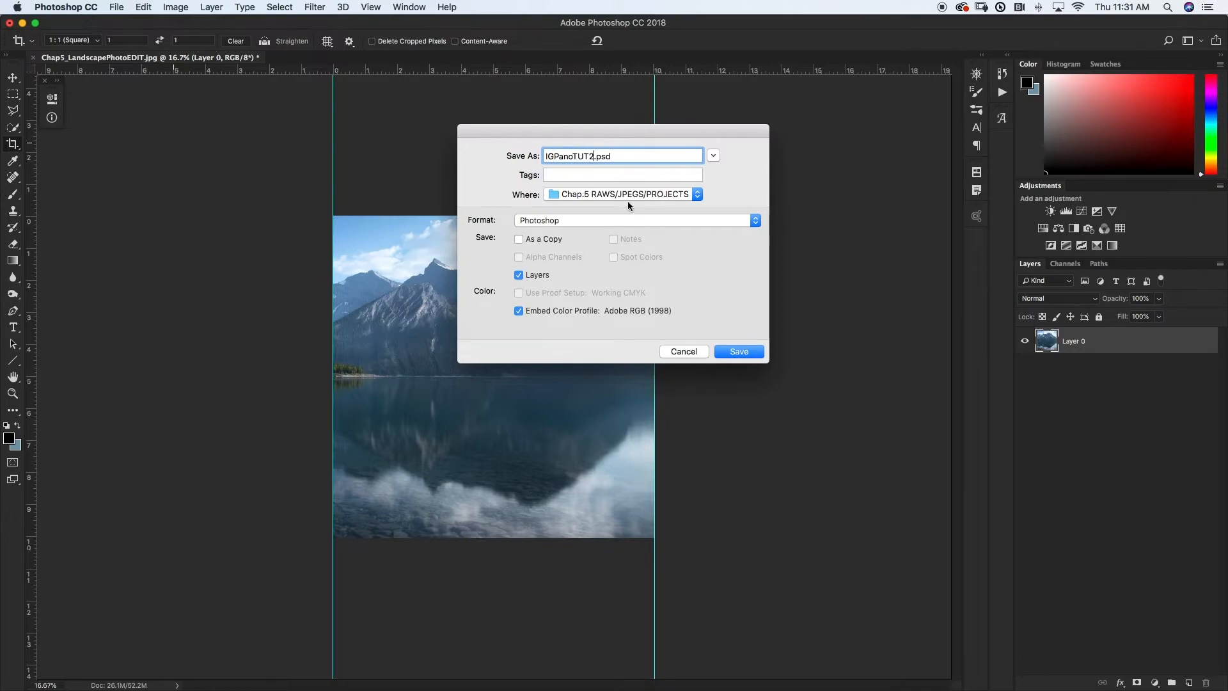
click(696, 194)
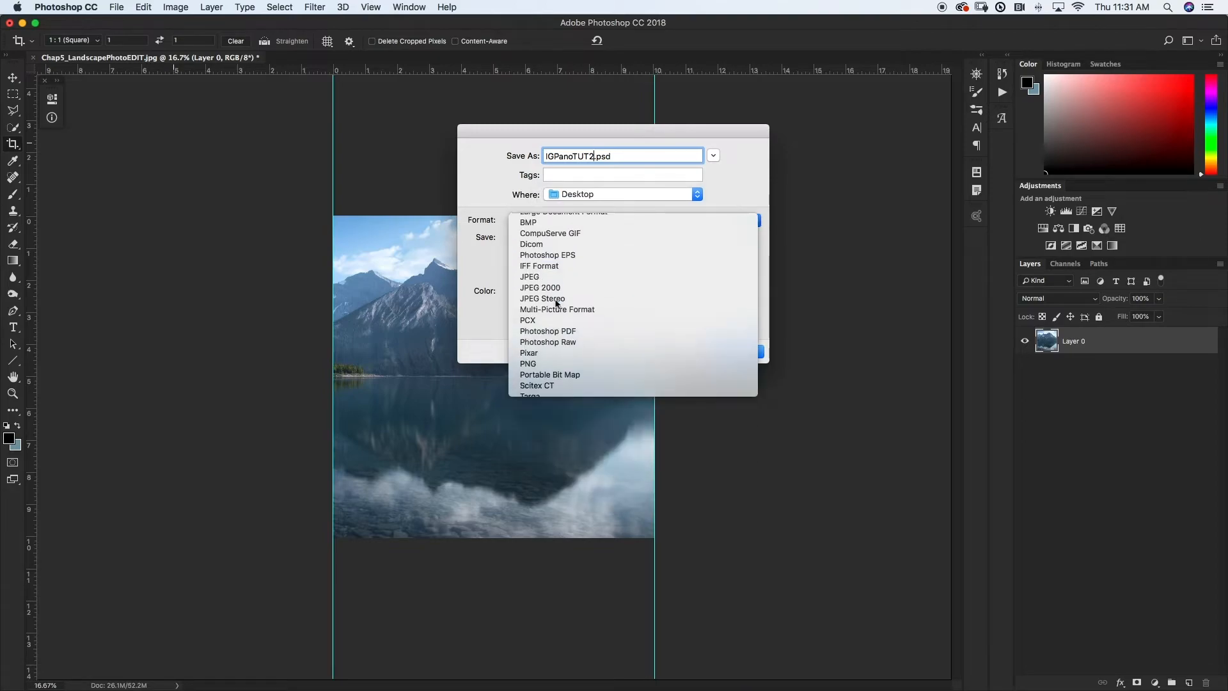
click(529, 276)
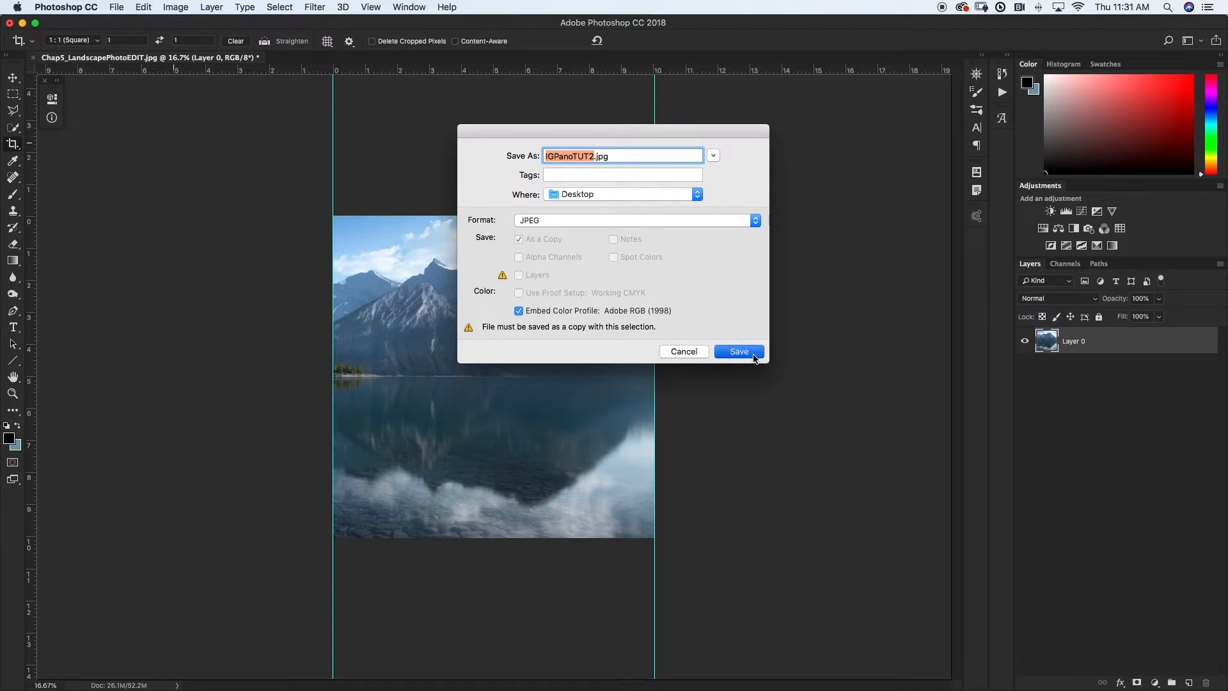
click(737, 351)
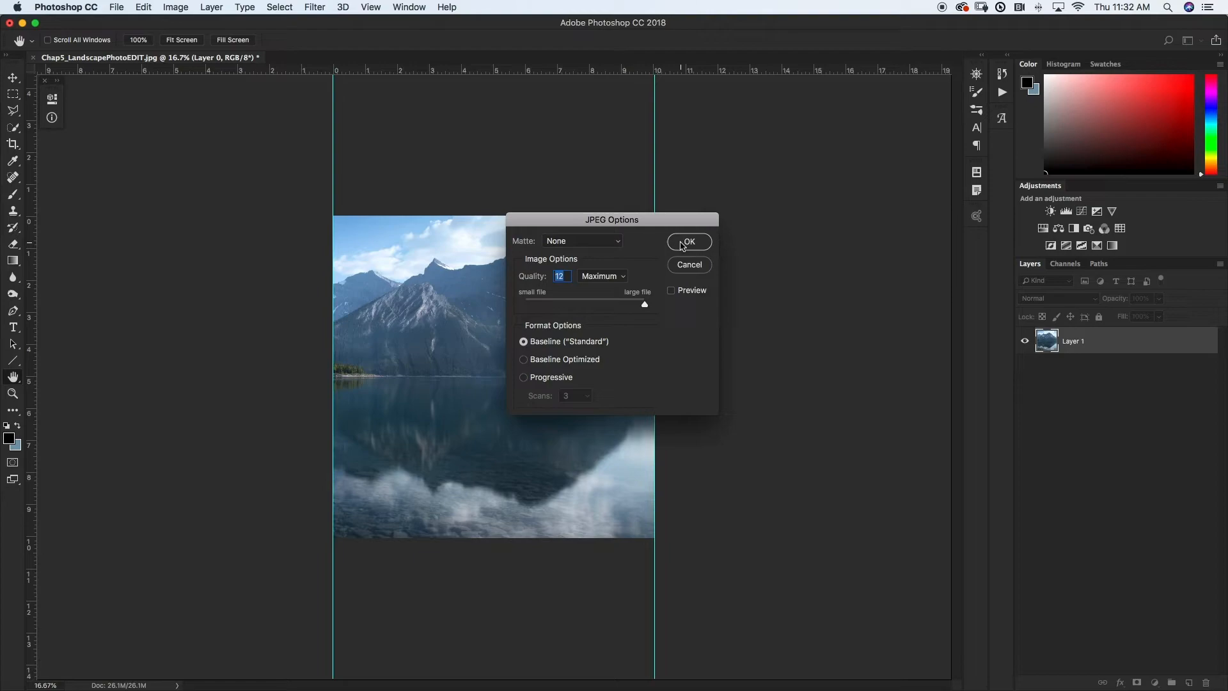
click(689, 242)
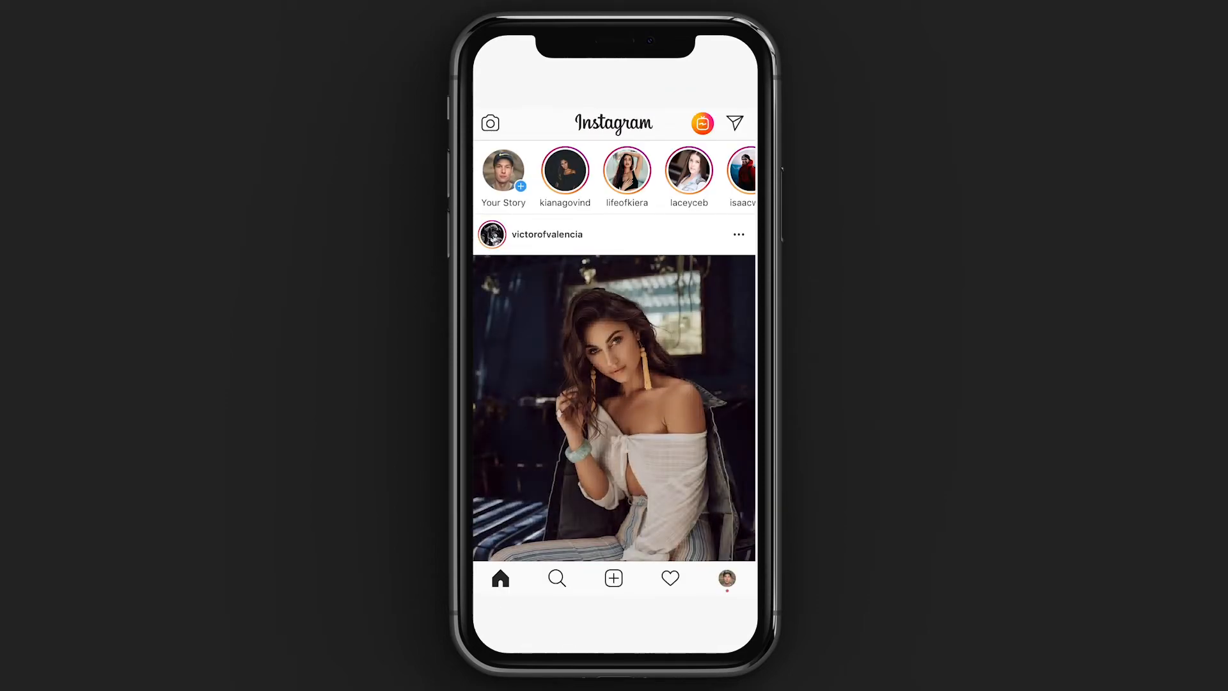
Step: Start a new Instagram post, opening the camera-roll Library picker
click(613, 578)
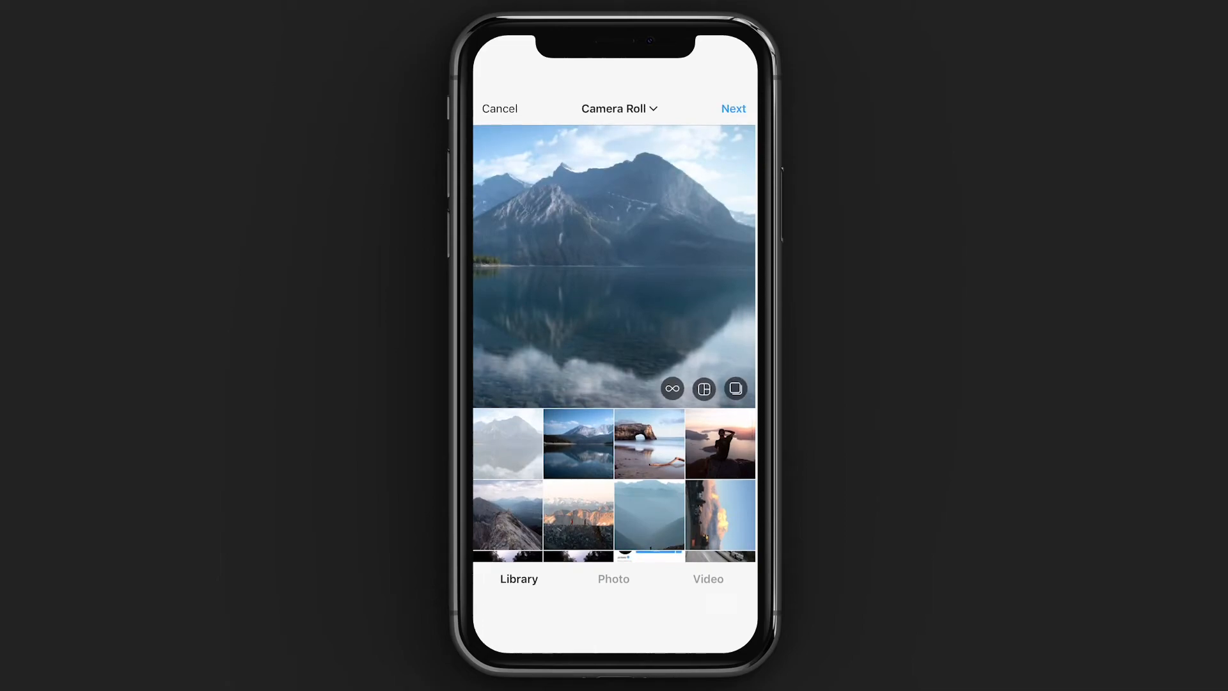
Step: Select both lake crops, left first, as a multi-photo post and continue to filters
click(735, 389)
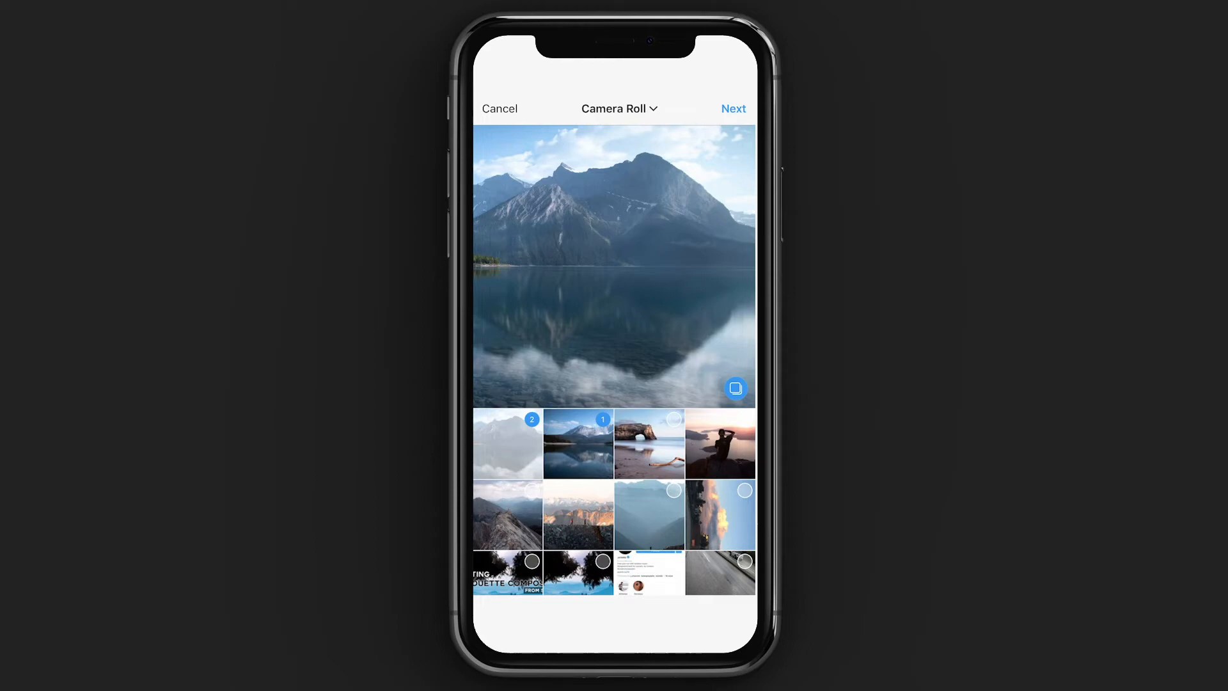
click(732, 107)
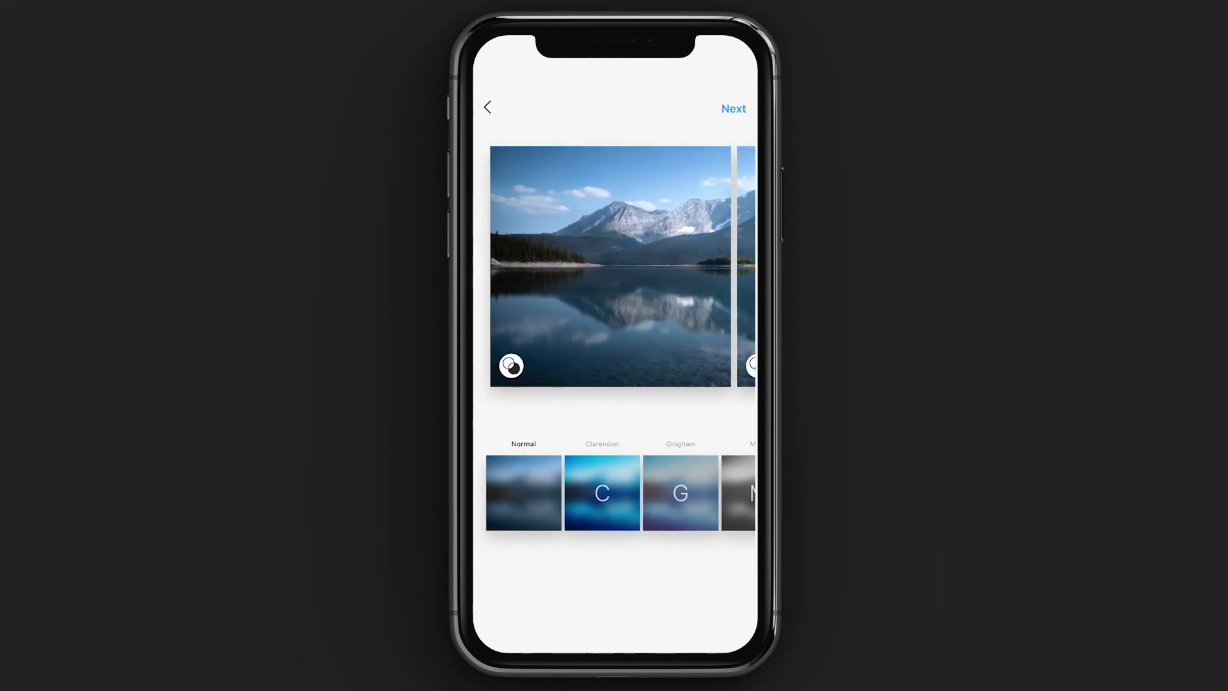
Step: Share the two-image lake carousel captioned 'I LOVE PANOS' and view the published 1/2 post
click(733, 109)
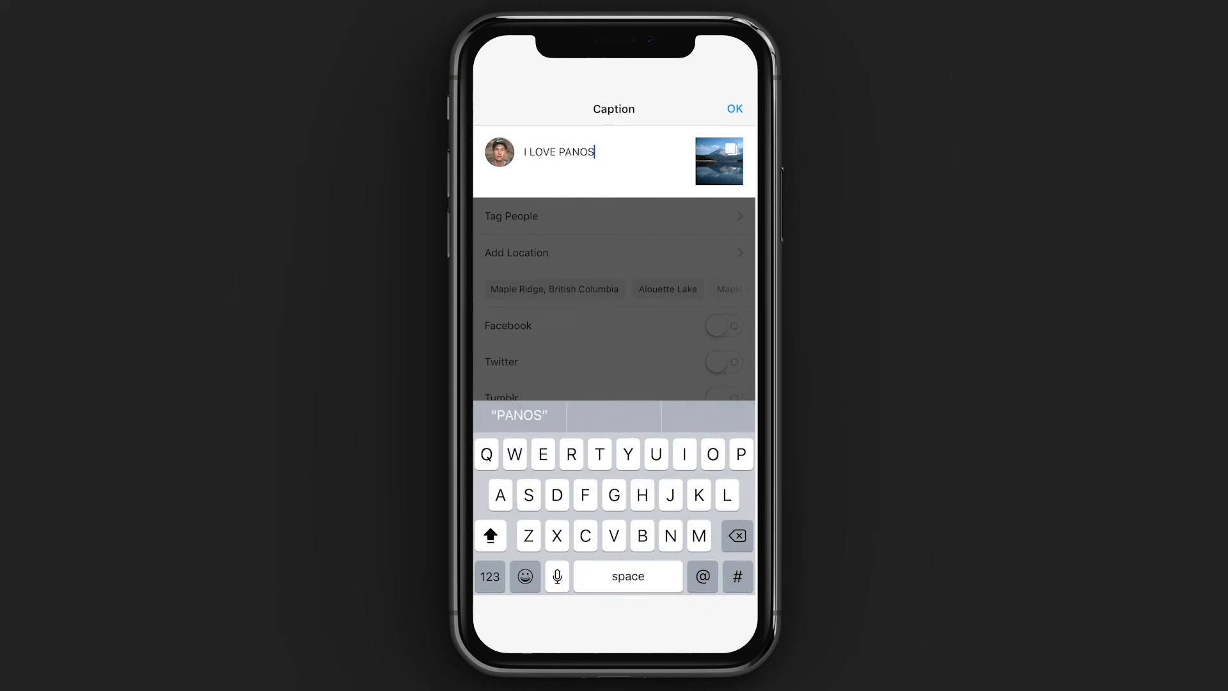
click(733, 109)
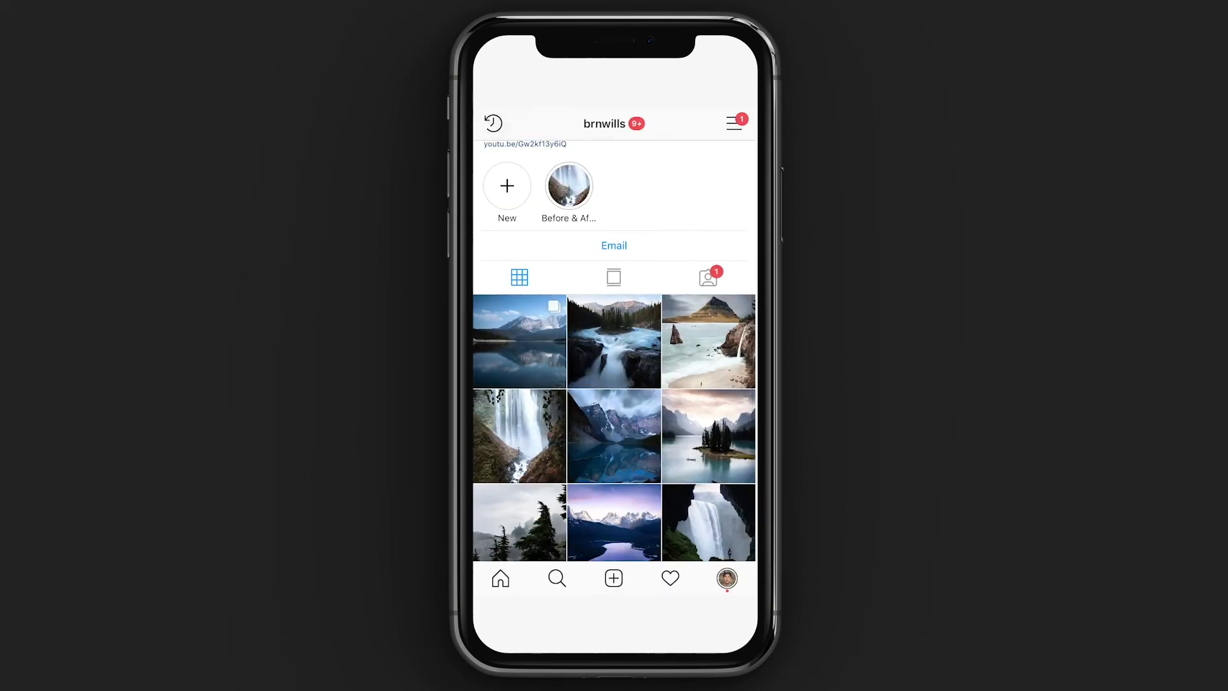
click(518, 340)
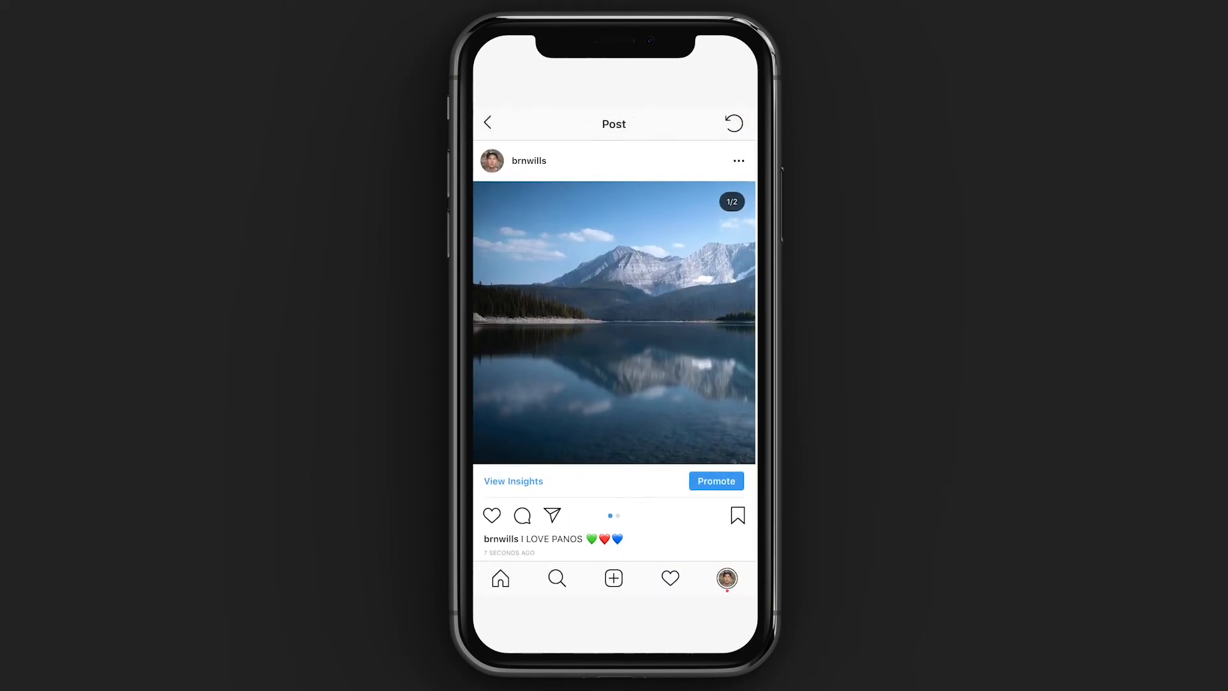